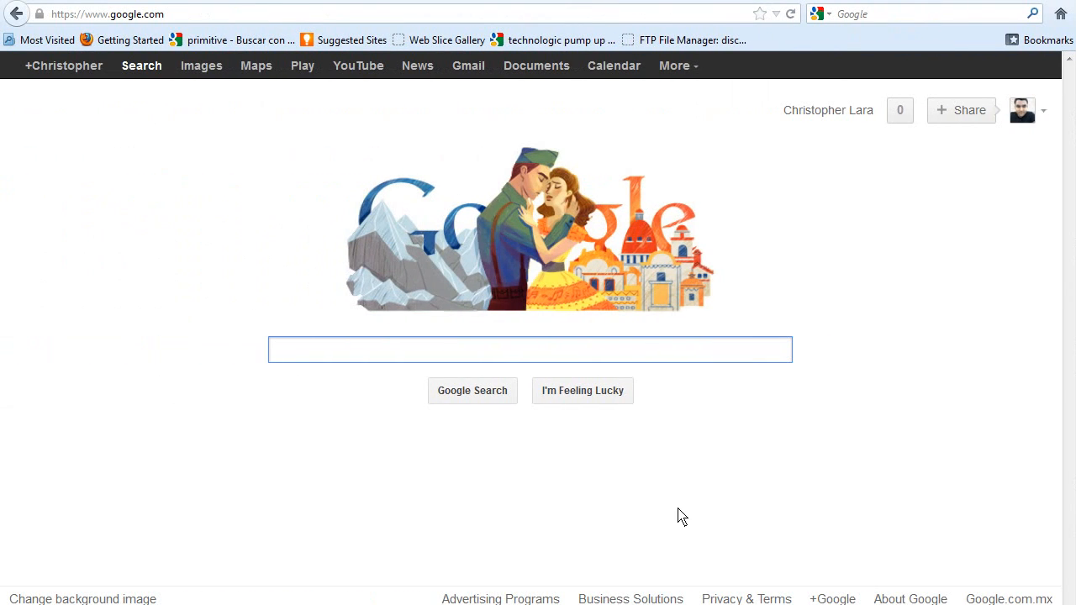
Search Google for 'keyword tool' and open the 'AdWords Keyword Tool - Google' result.
{"action": "left_click", "coordinate": [530, 349]}
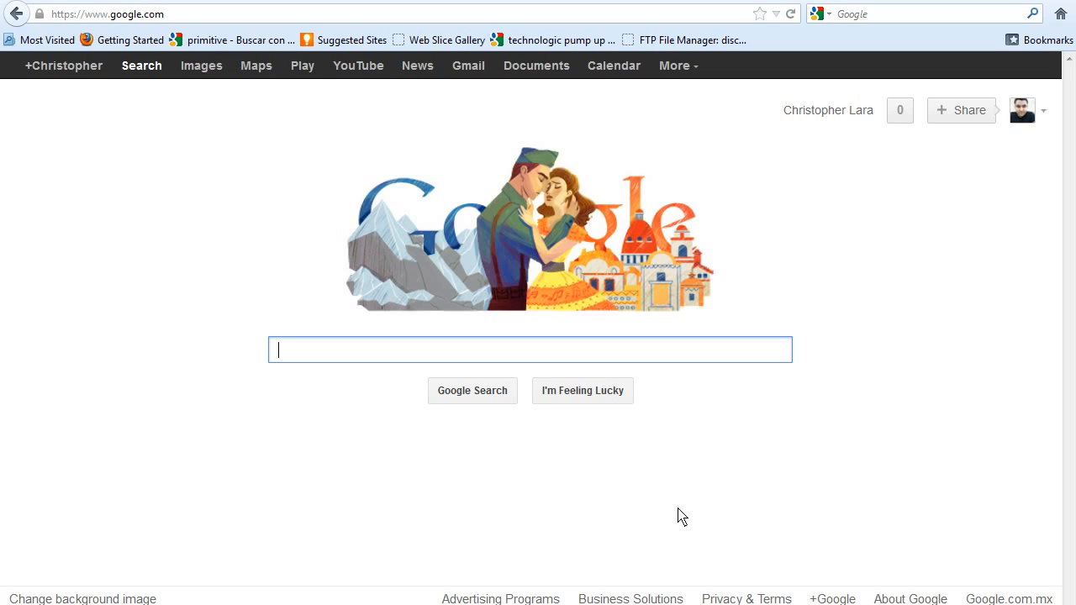
{"action": "mouse_move", "coordinate": [747, 400]}
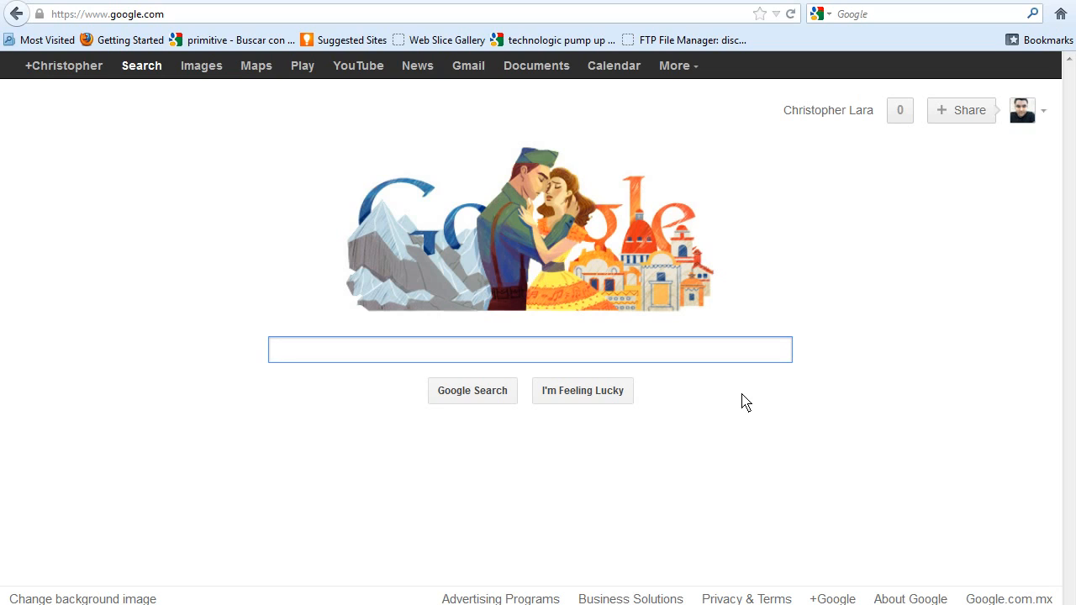
{"action": "left_click", "coordinate": [529, 348]}
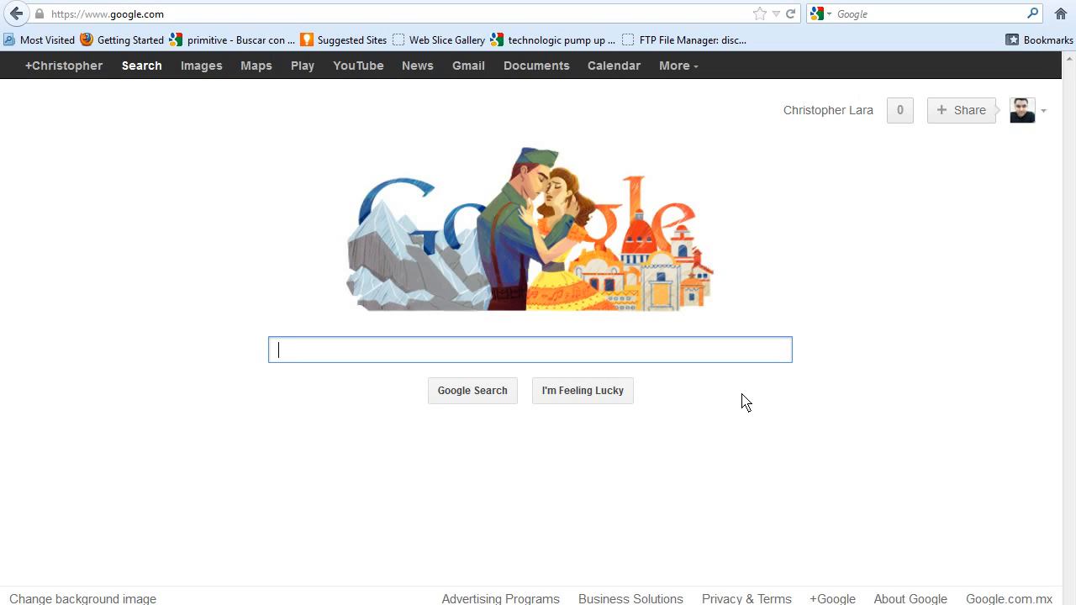
{"action": "mouse_move", "coordinate": [605, 352]}
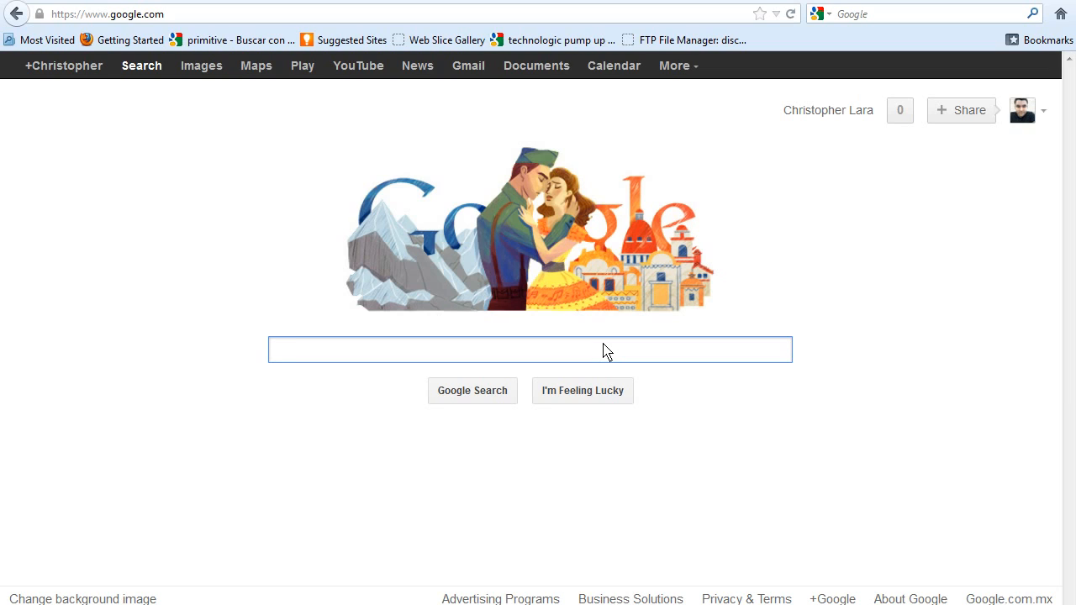
{"action": "type", "text": "keywr"}
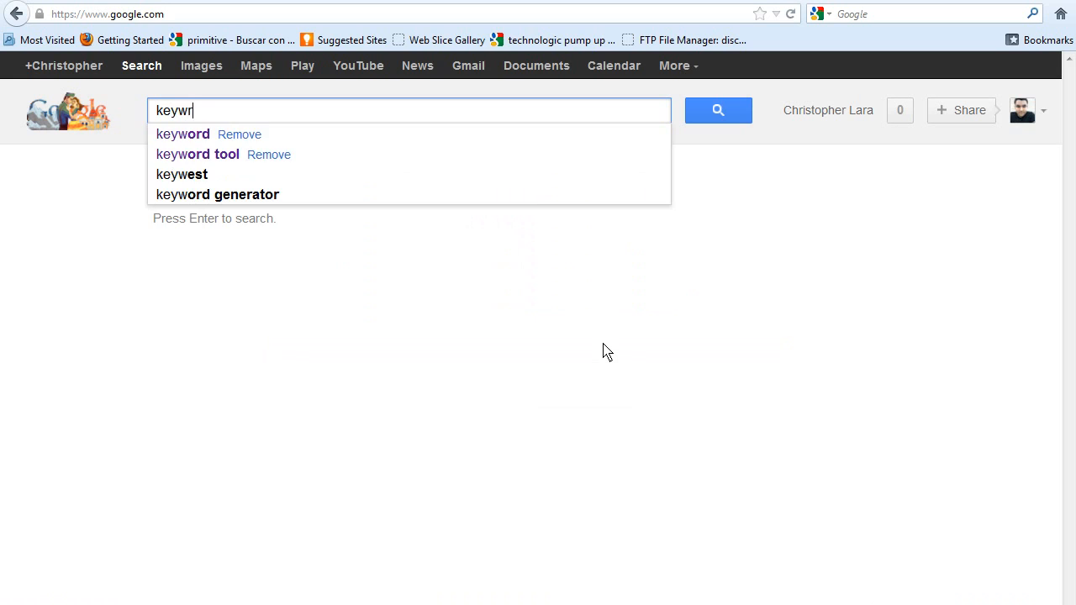
{"action": "left_click", "coordinate": [197, 154]}
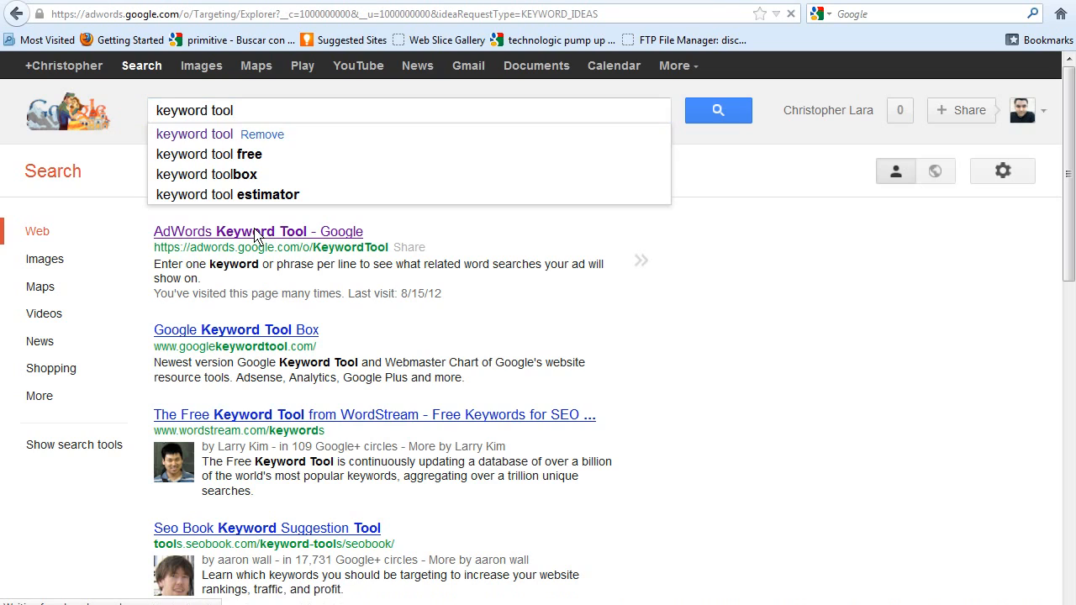
{"action": "left_click", "coordinate": [259, 232]}
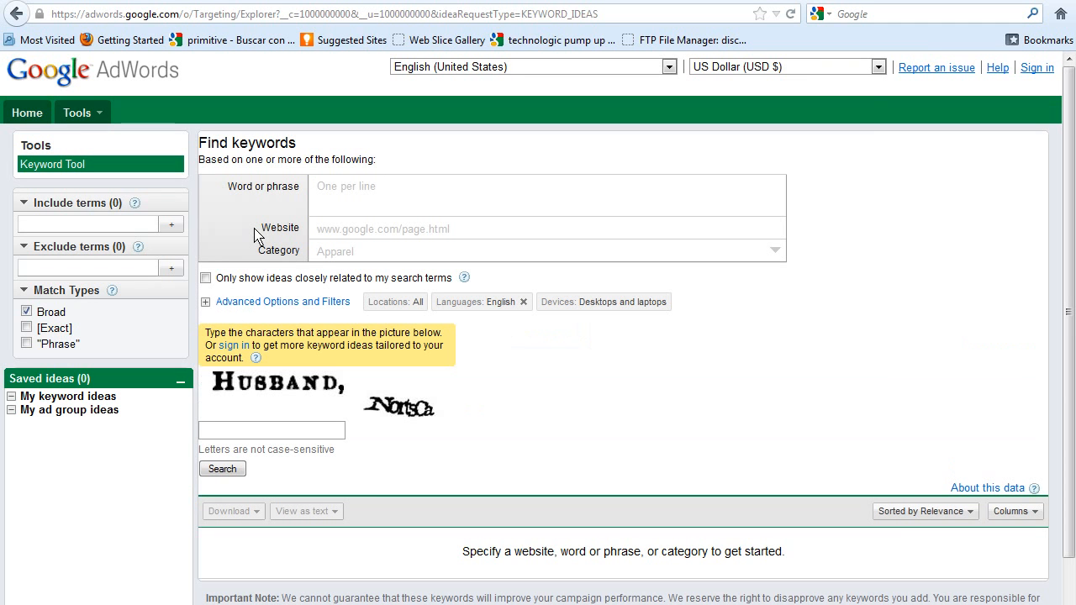
Sign in to AdWords and go to Tools and Analysis > Keyword Tool in the account.
{"action": "left_click", "coordinate": [546, 185]}
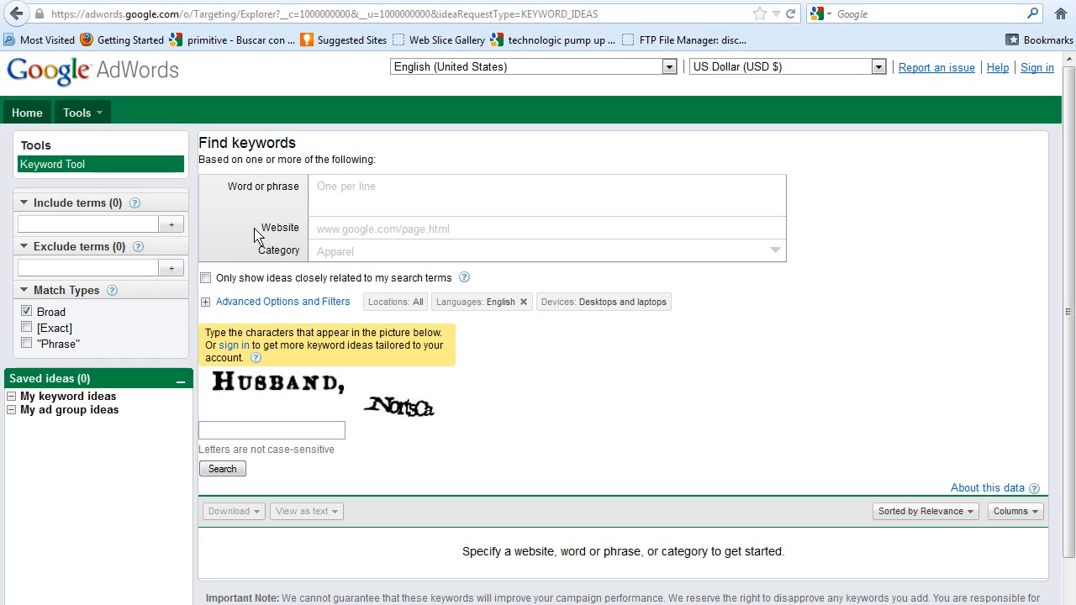
{"action": "mouse_move", "coordinate": [323, 205]}
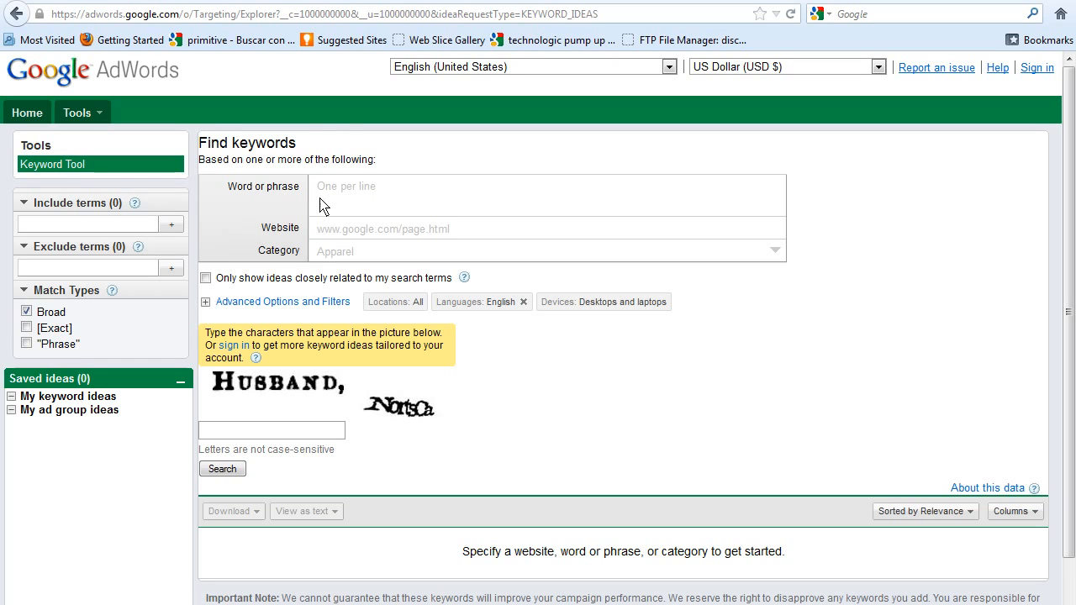
{"action": "mouse_move", "coordinate": [256, 198]}
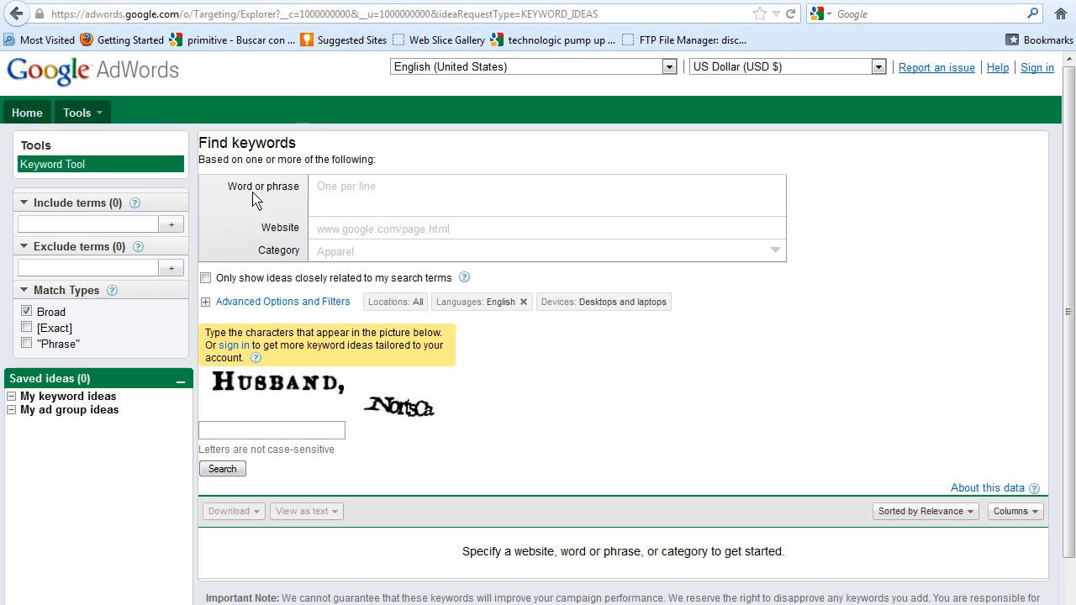
{"action": "mouse_move", "coordinate": [225, 172]}
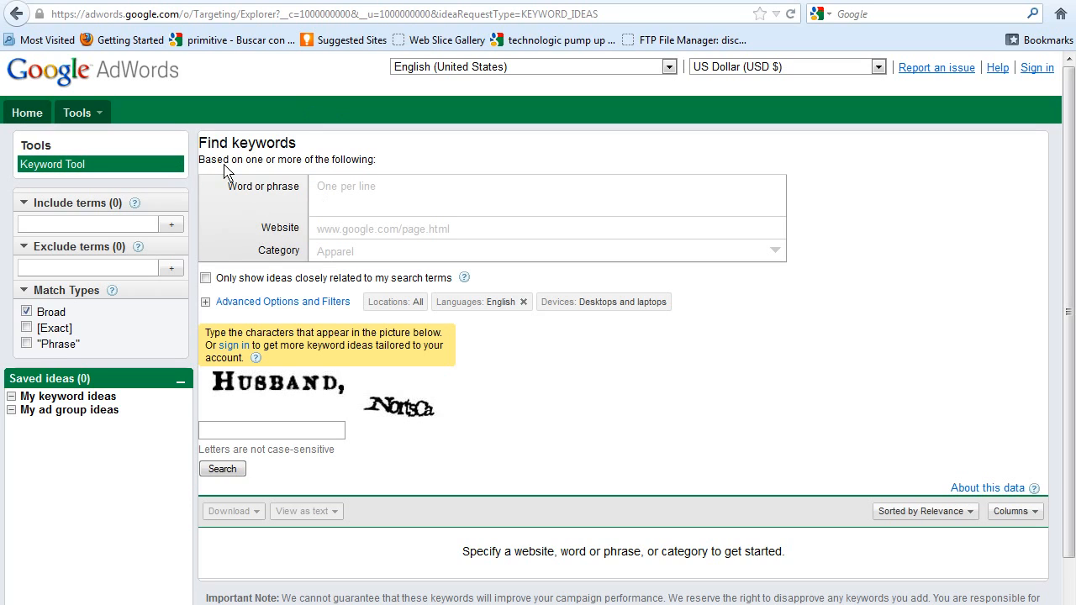
{"action": "left_click", "coordinate": [547, 185]}
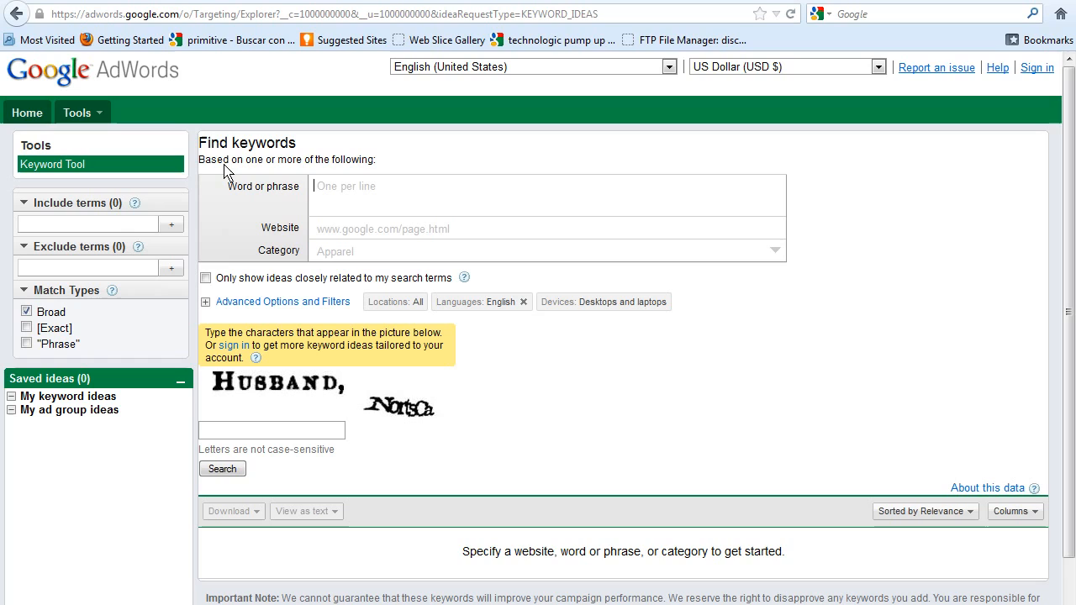
{"action": "mouse_move", "coordinate": [254, 198]}
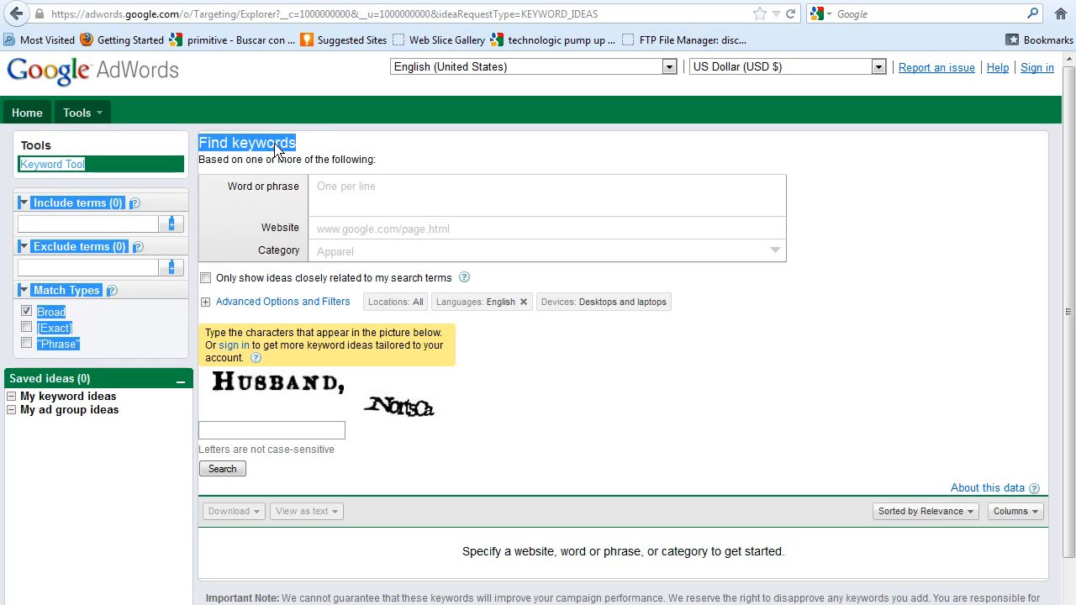
{"action": "left_click", "coordinate": [217, 160]}
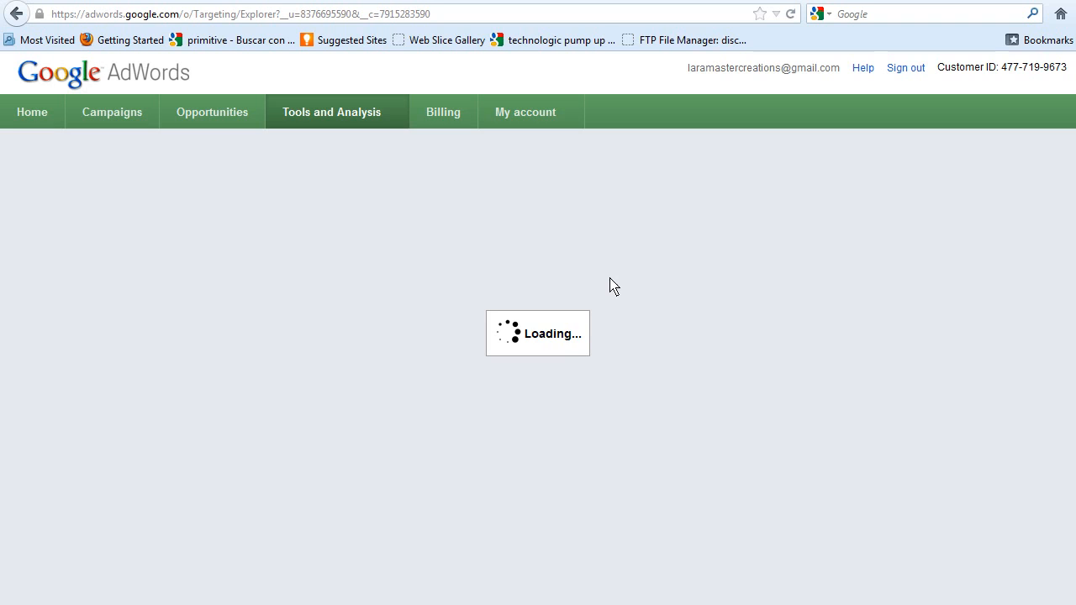
{"action": "mouse_move", "coordinate": [463, 359]}
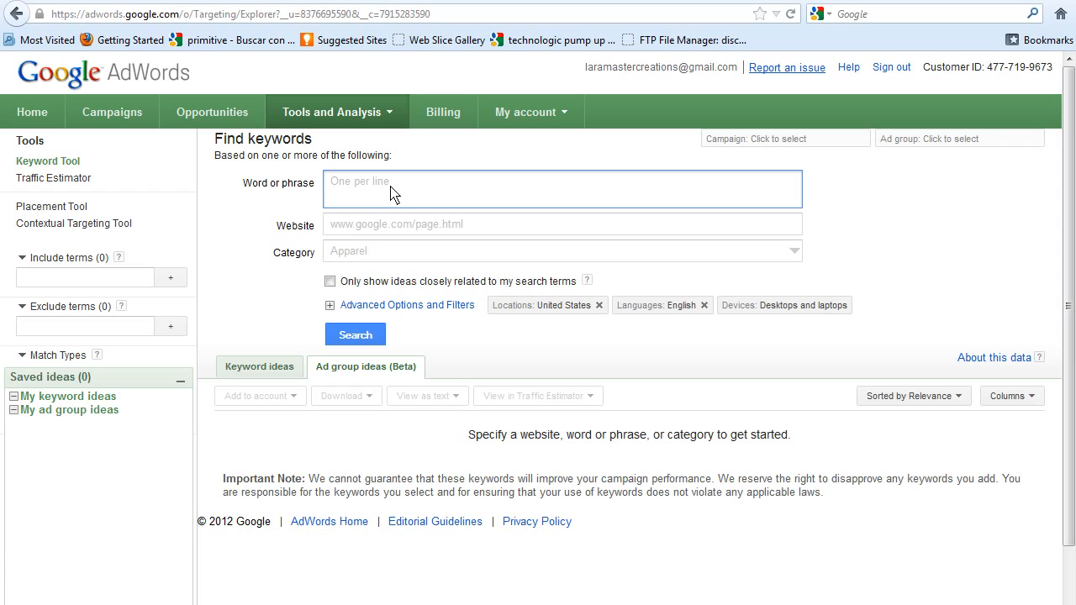
Enter 'samsung computers' as the word or phrase and start the Ad group ideas search.
{"action": "type", "text": "samsung"}
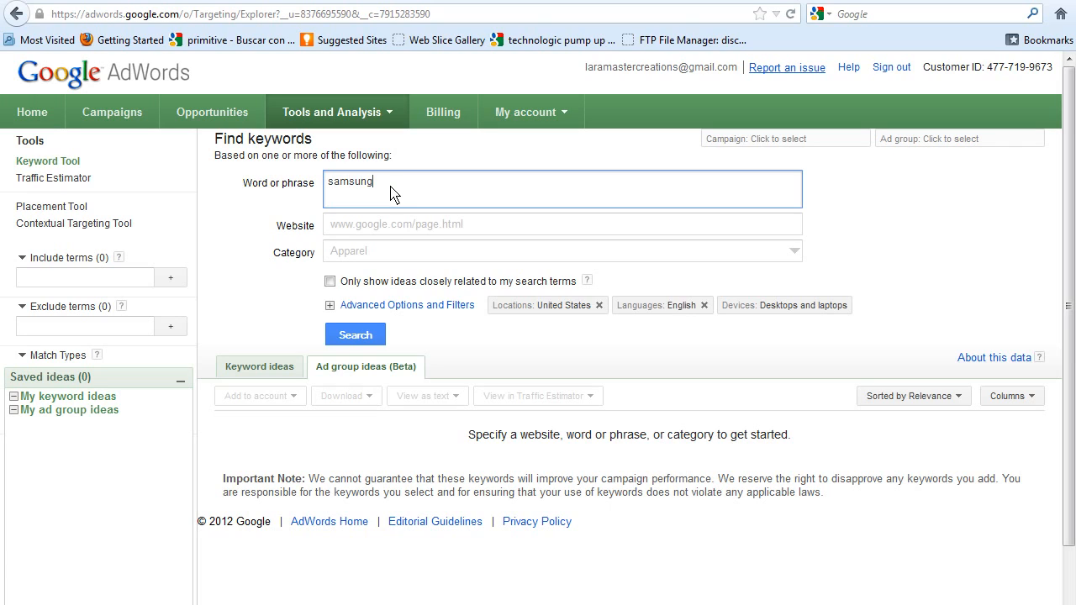
{"action": "type", "text": "compute"}
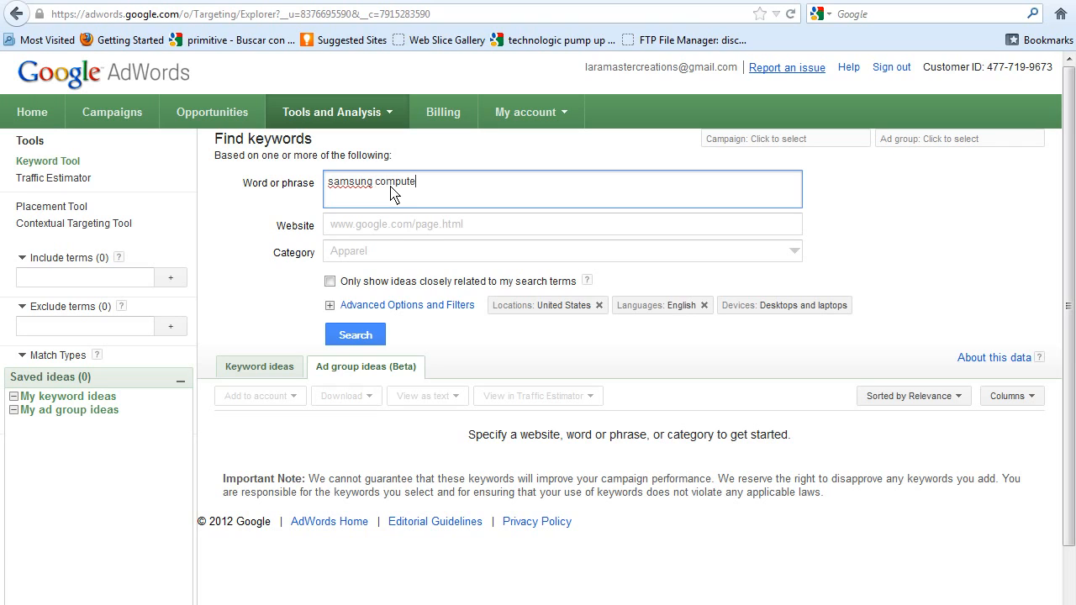
{"action": "type", "text": "rs"}
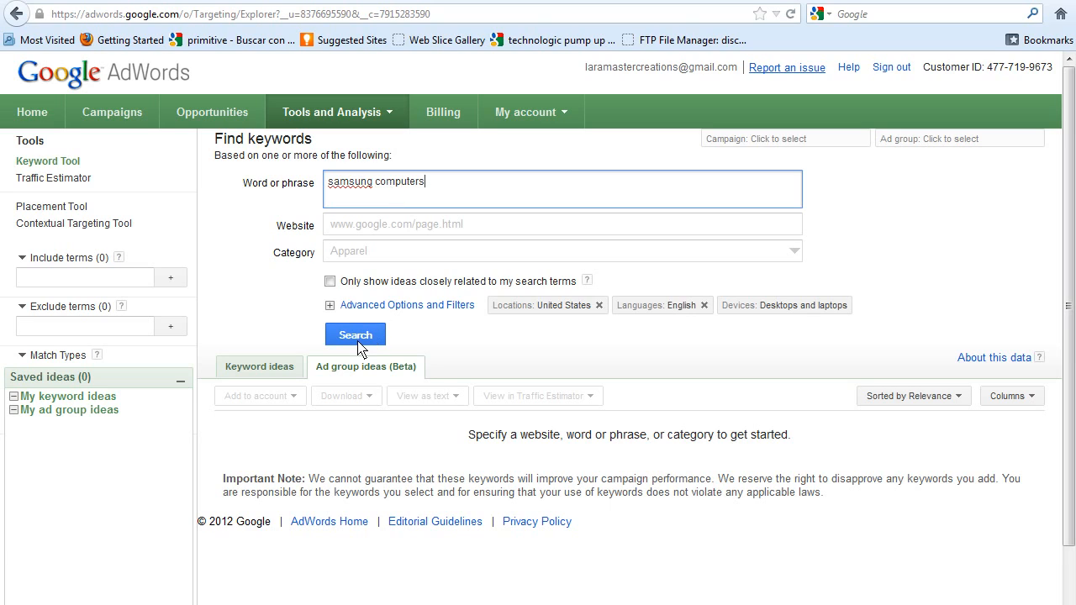
{"action": "mouse_move", "coordinate": [565, 320]}
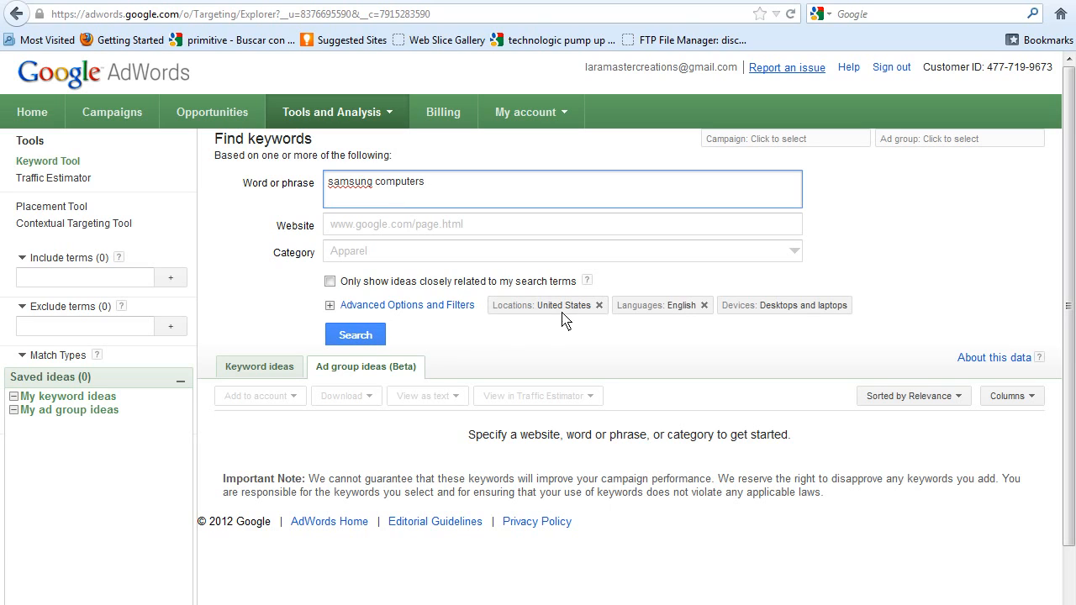
{"action": "mouse_move", "coordinate": [575, 309]}
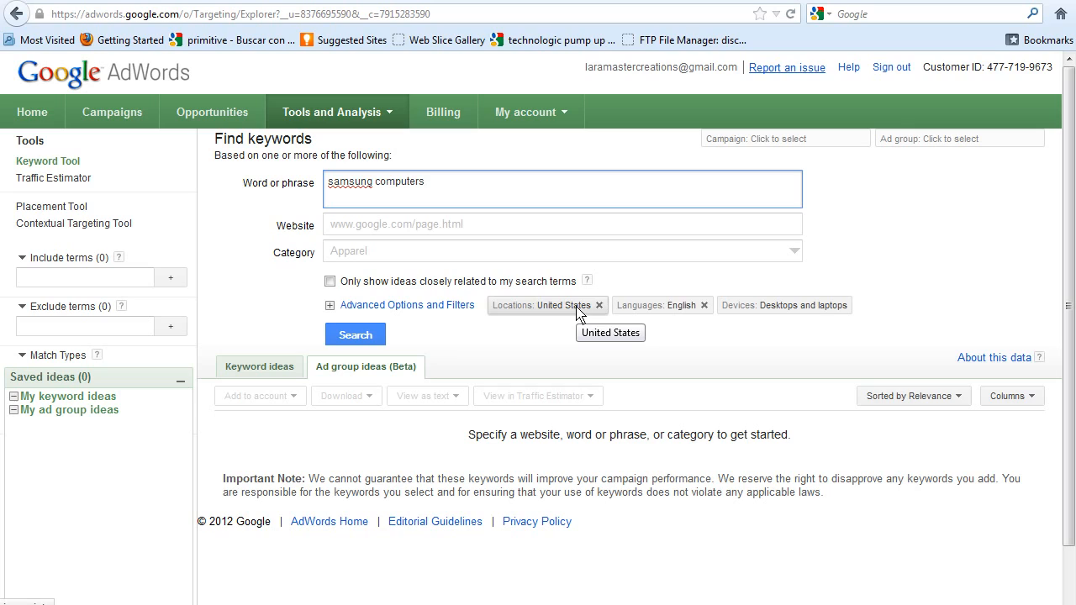
{"action": "mouse_move", "coordinate": [799, 313]}
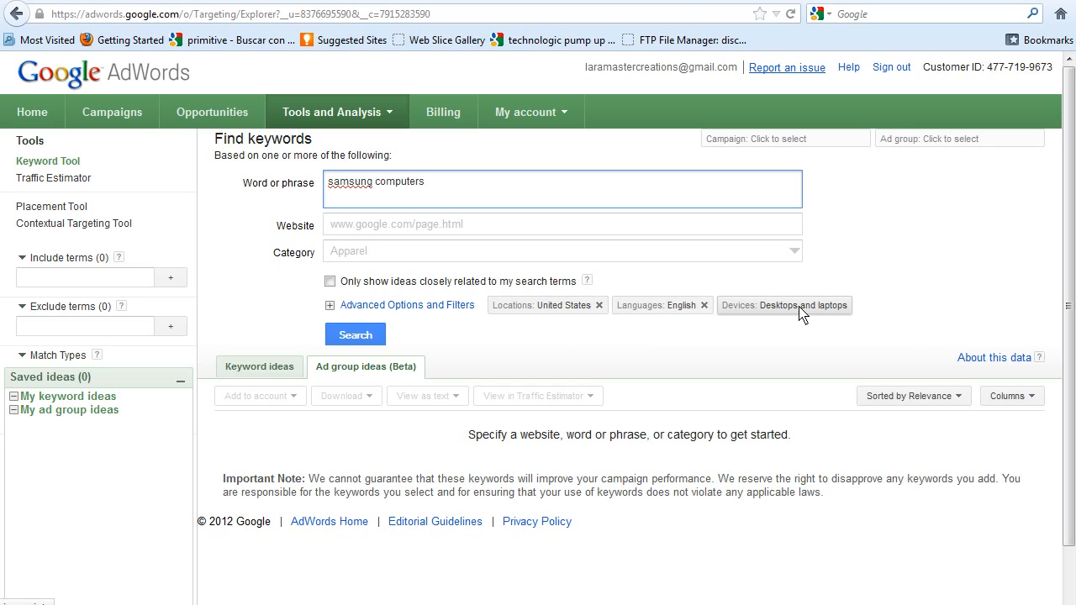
{"action": "mouse_move", "coordinate": [784, 306]}
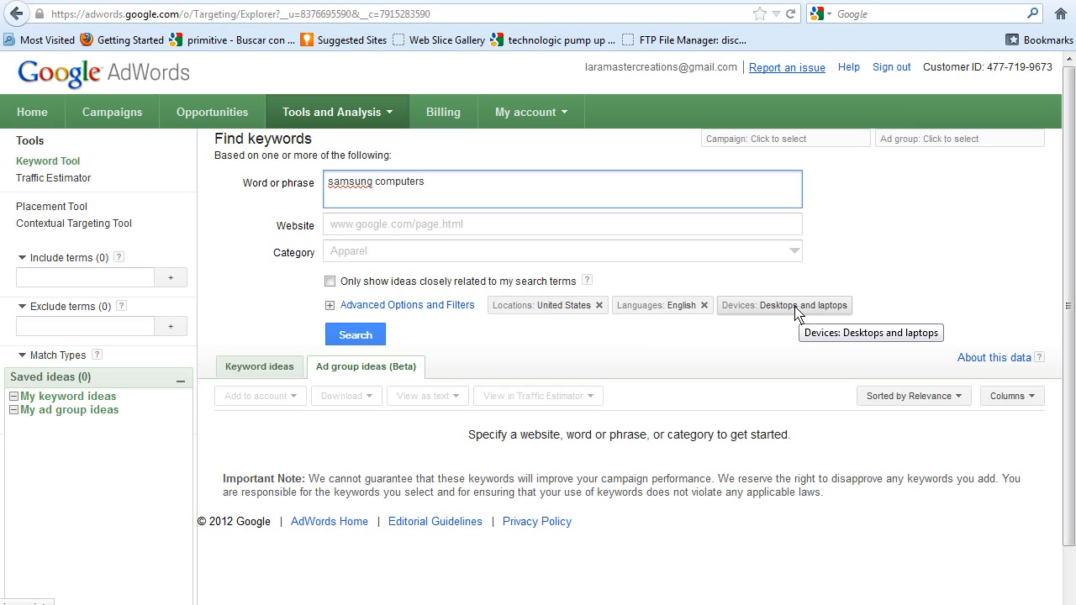
{"action": "mouse_move", "coordinate": [326, 262]}
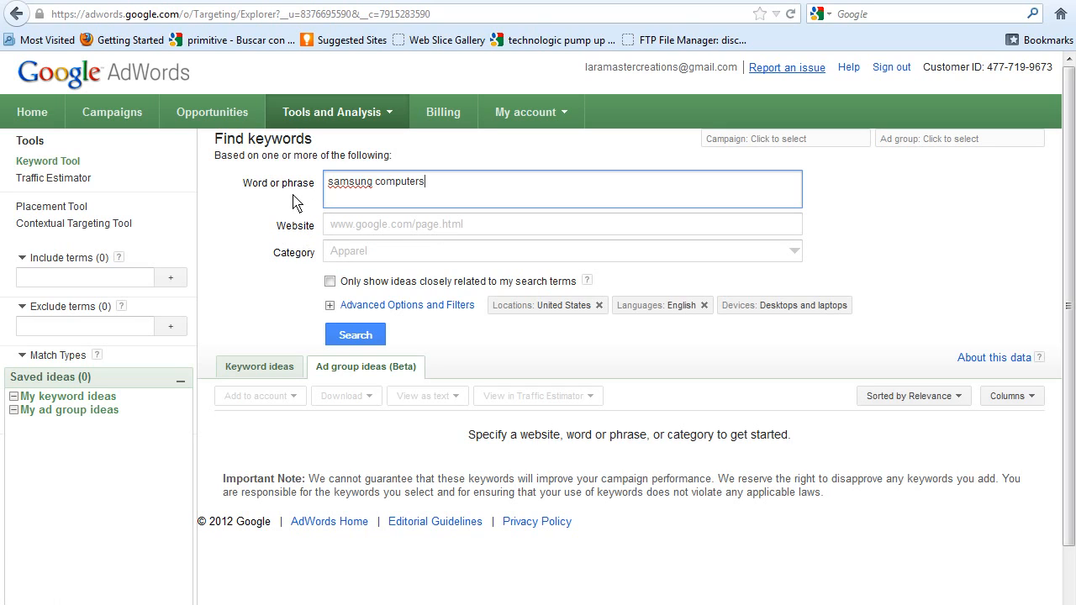
{"action": "mouse_move", "coordinate": [311, 186]}
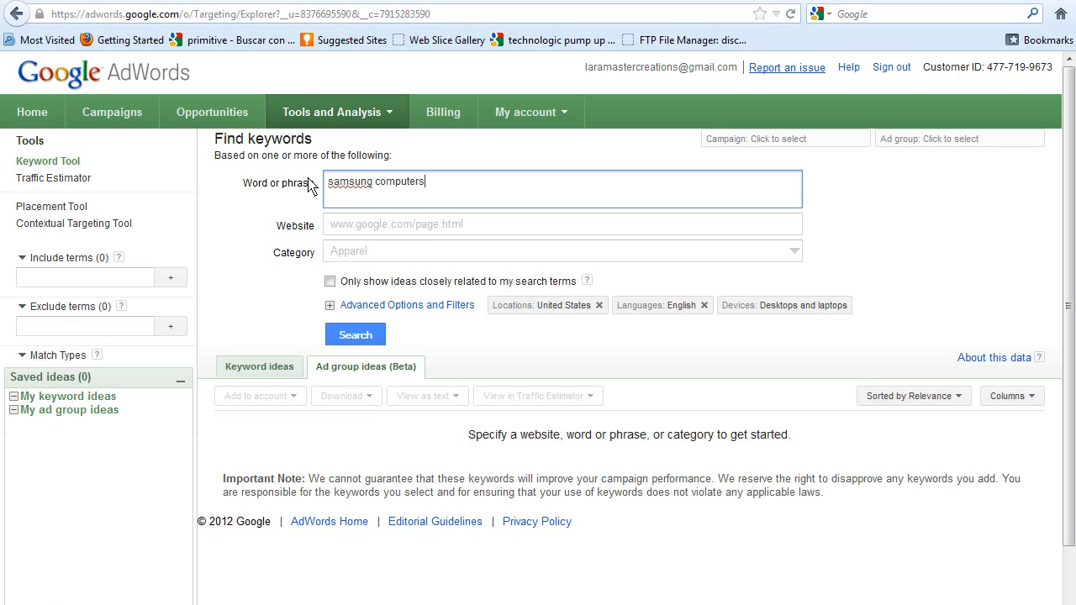
{"action": "mouse_move", "coordinate": [436, 189]}
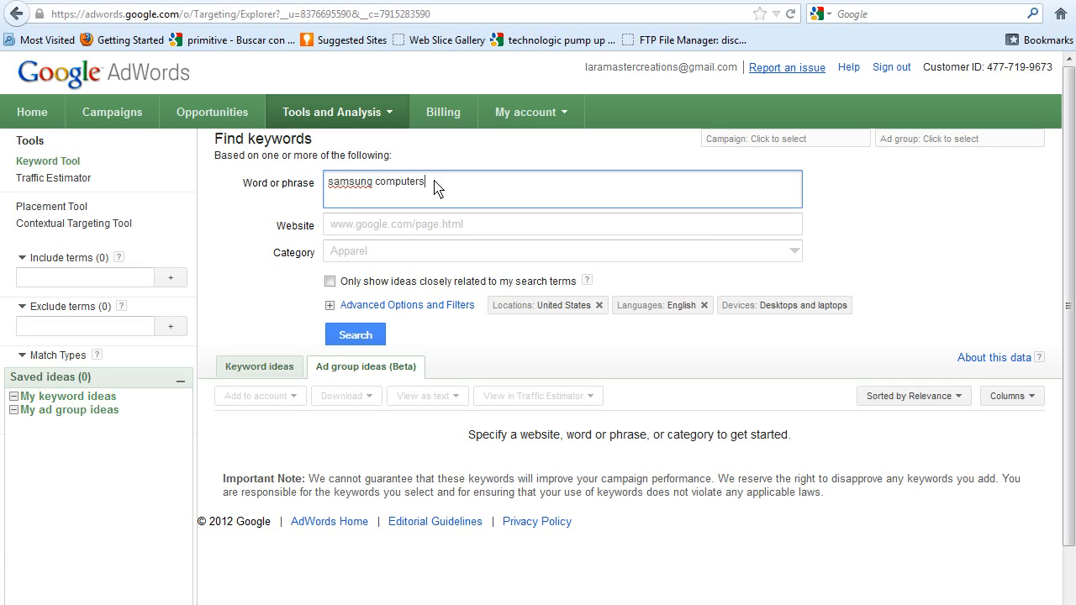
{"action": "mouse_move", "coordinate": [242, 390]}
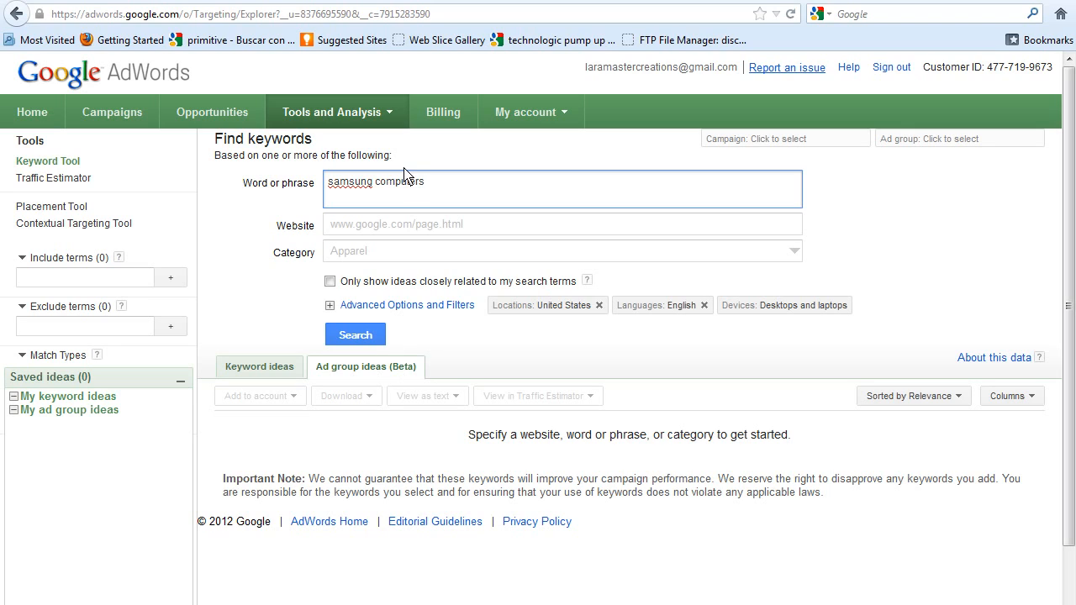
{"action": "left_click", "coordinate": [355, 333]}
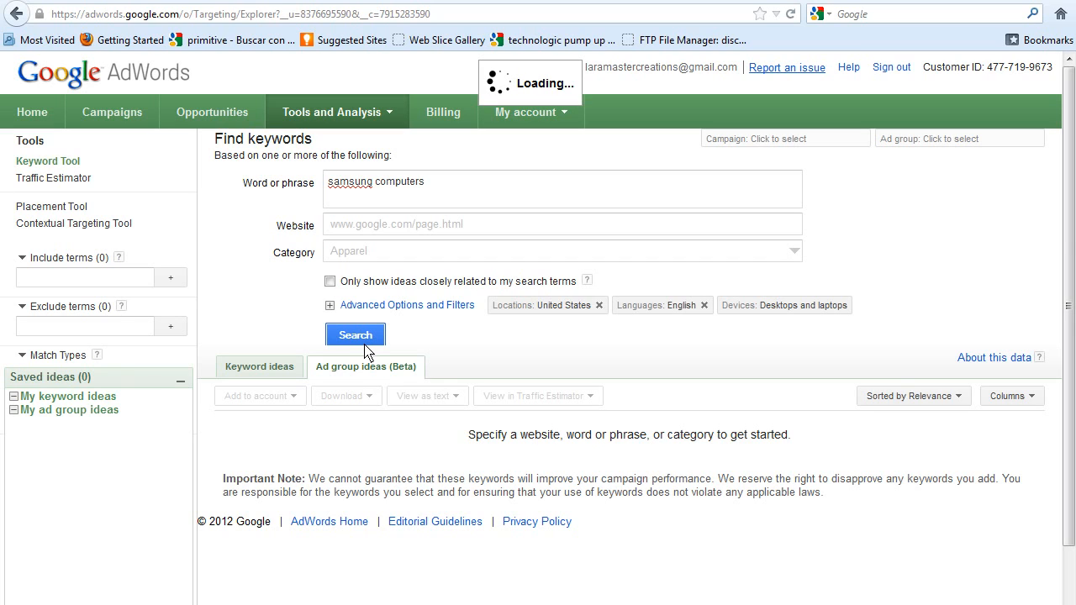
Run the search and scroll through the samsung computers results and the Laptop Samsung ad group's 21 keywords.
{"action": "left_click", "coordinate": [354, 334]}
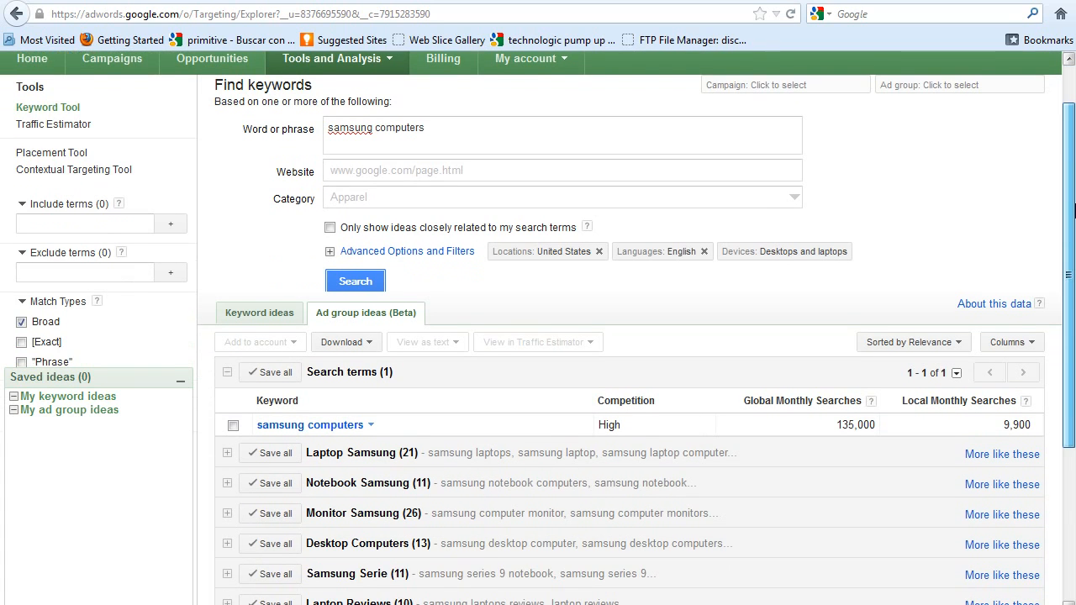
{"action": "scroll", "scroll_direction": "down", "scroll_amount": 3}
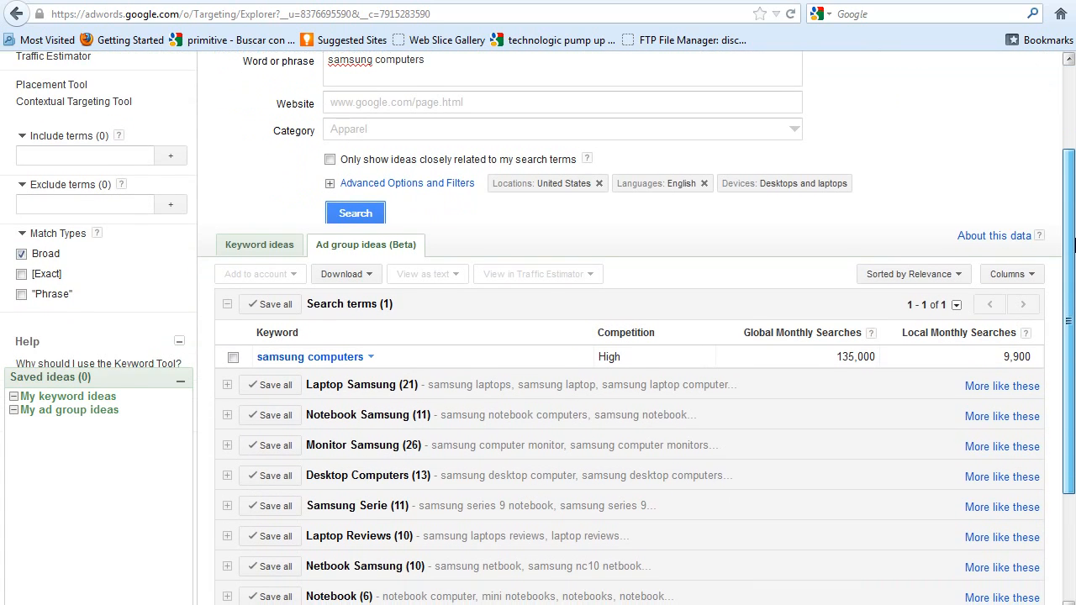
{"action": "scroll", "scroll_direction": "down", "scroll_amount": 3}
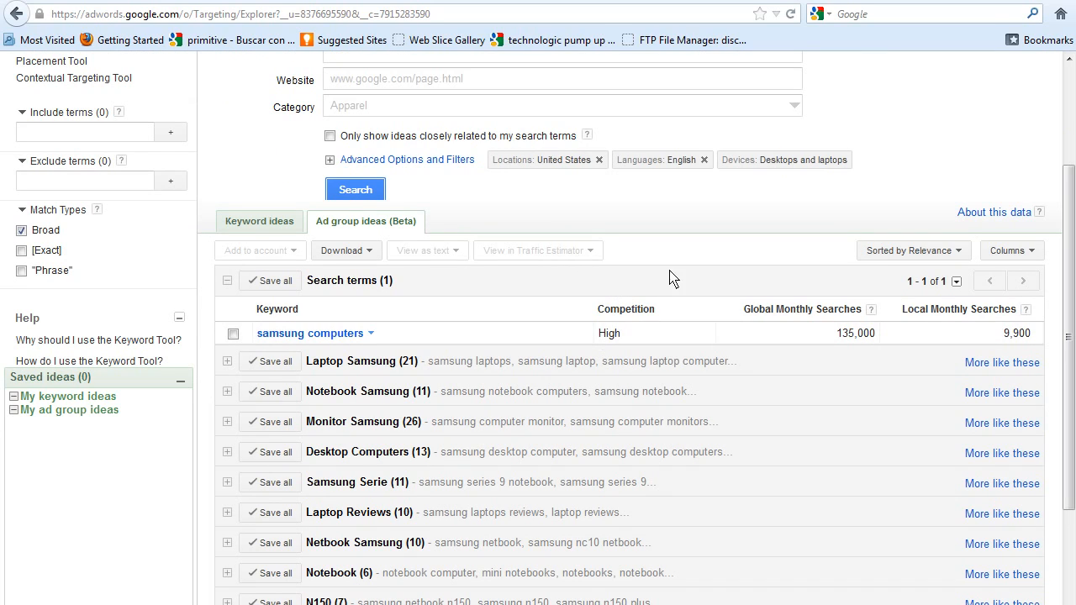
{"action": "mouse_move", "coordinate": [770, 302]}
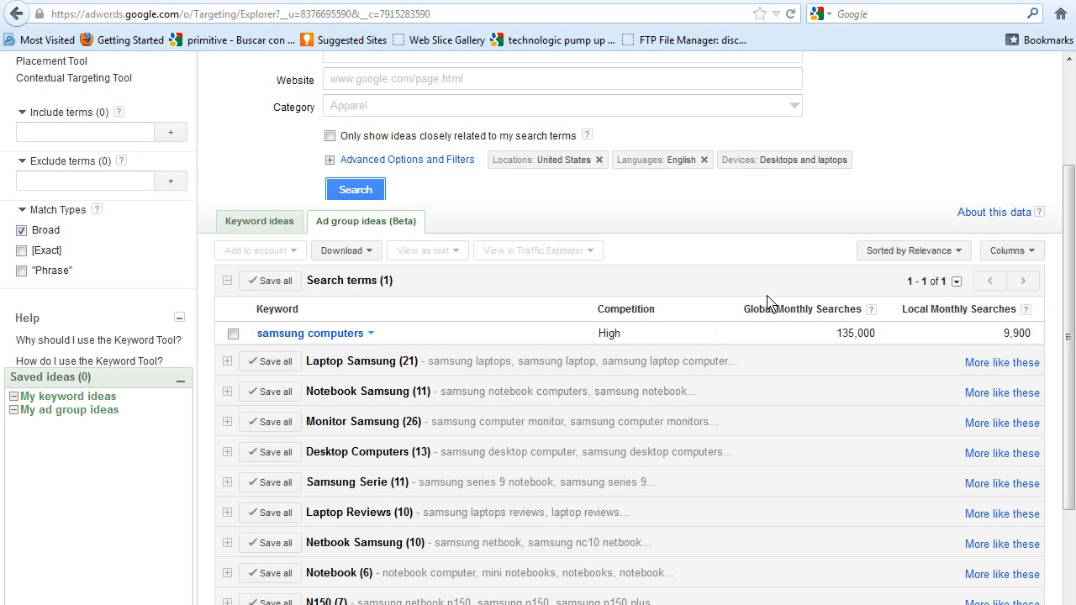
{"action": "mouse_move", "coordinate": [864, 343]}
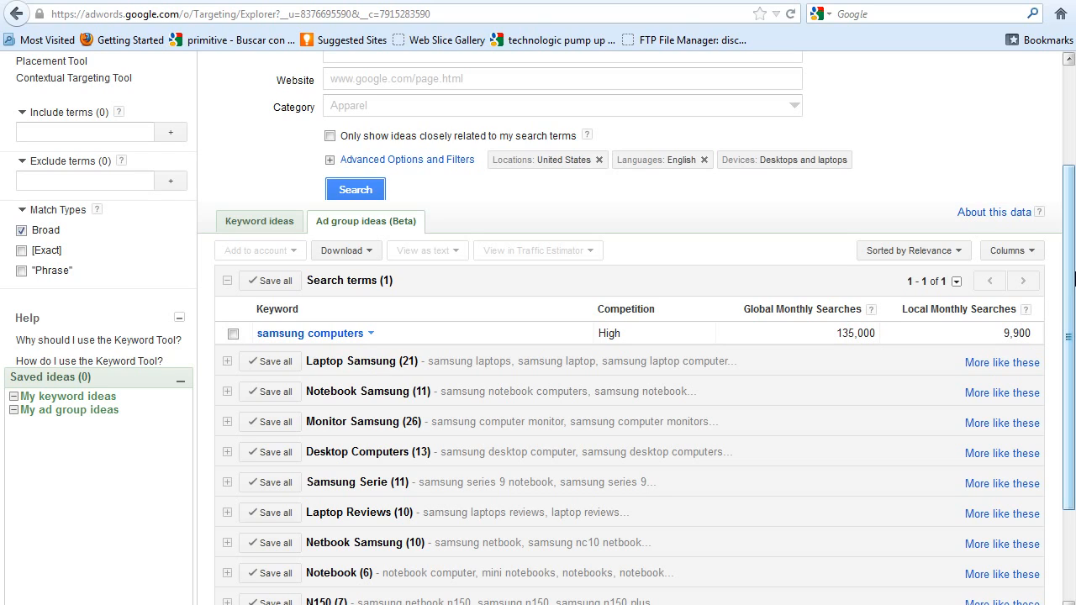
{"action": "scroll", "scroll_direction": "down", "scroll_amount": 3}
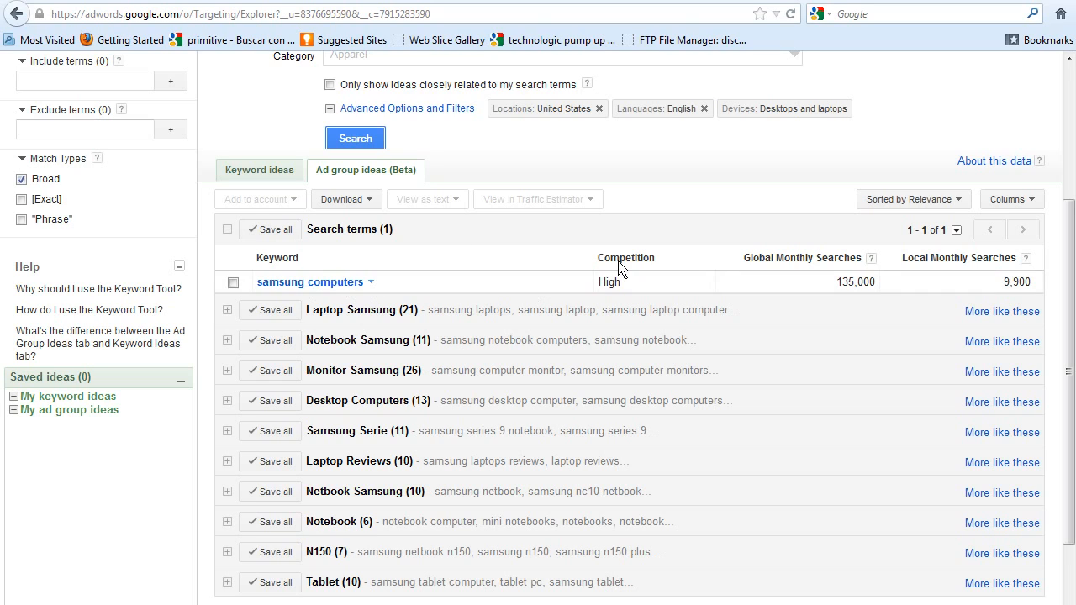
{"action": "mouse_move", "coordinate": [848, 306]}
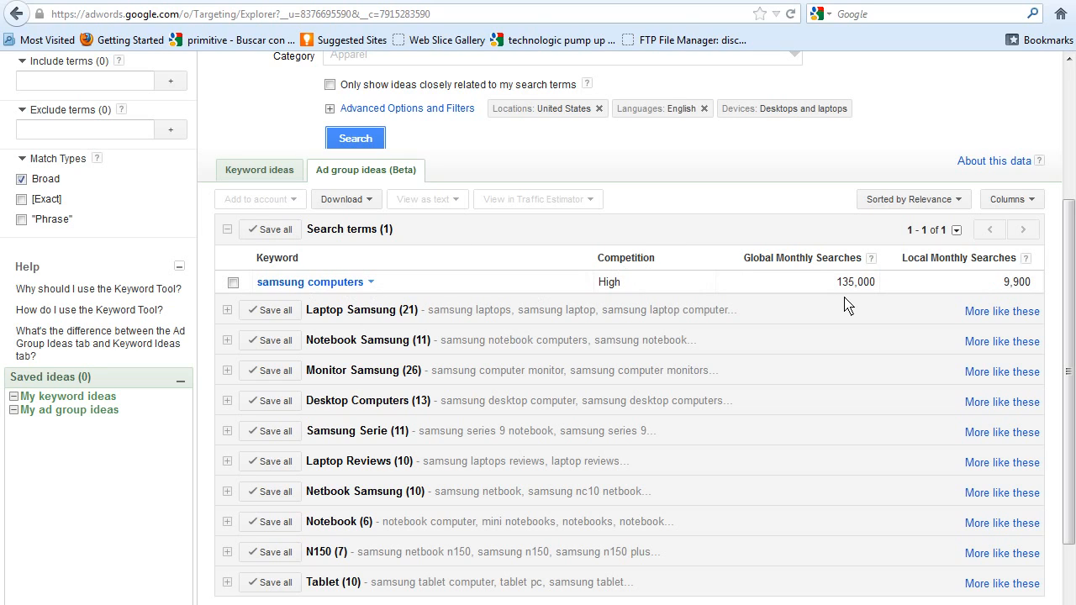
{"action": "mouse_move", "coordinate": [995, 271]}
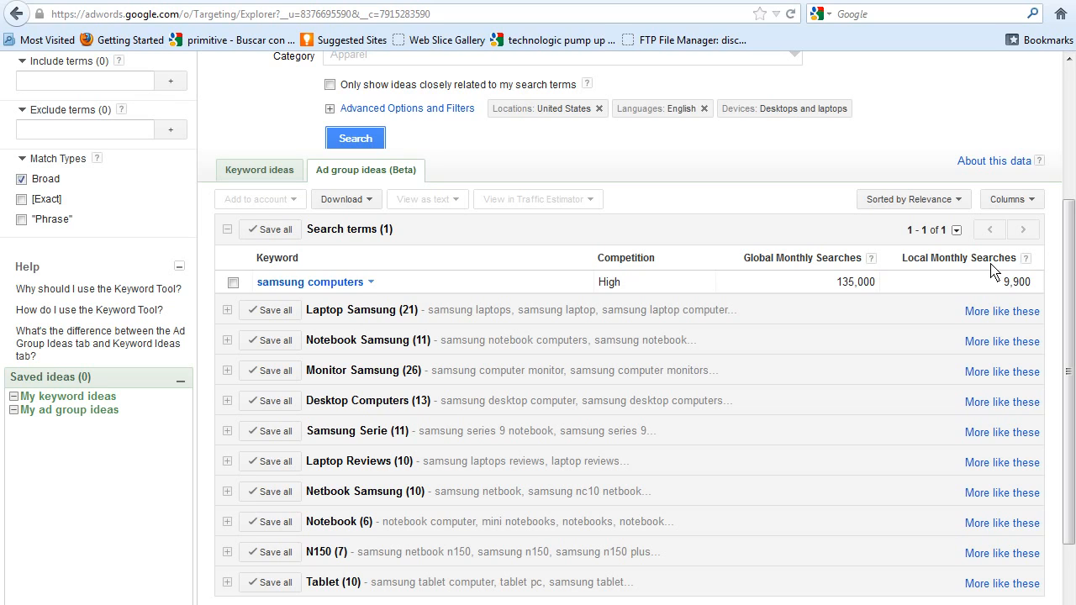
{"action": "mouse_move", "coordinate": [1058, 252]}
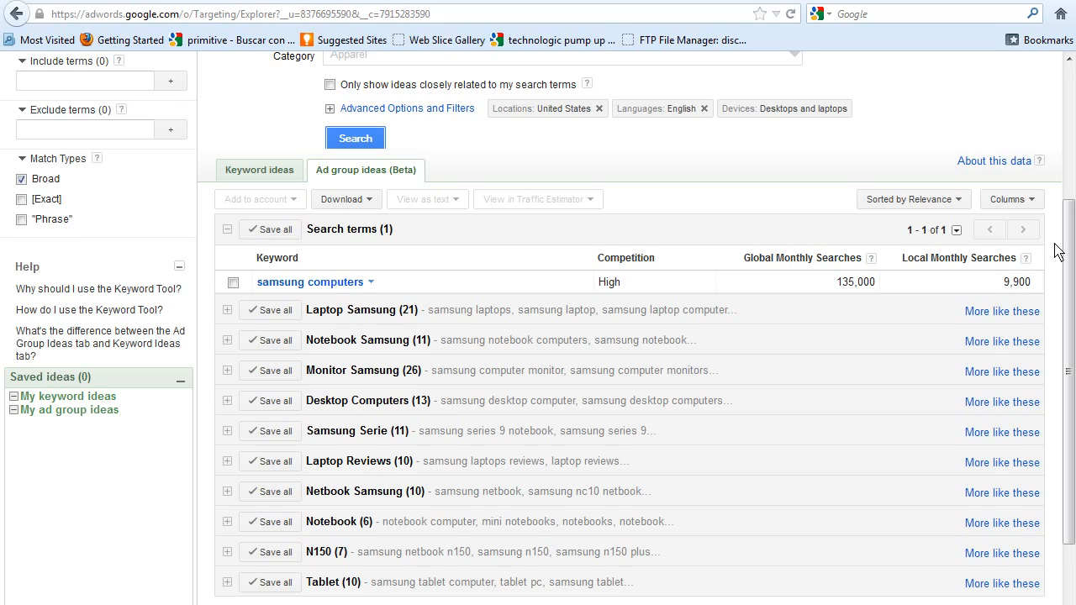
{"action": "scroll", "scroll_direction": "down", "scroll_amount": 3}
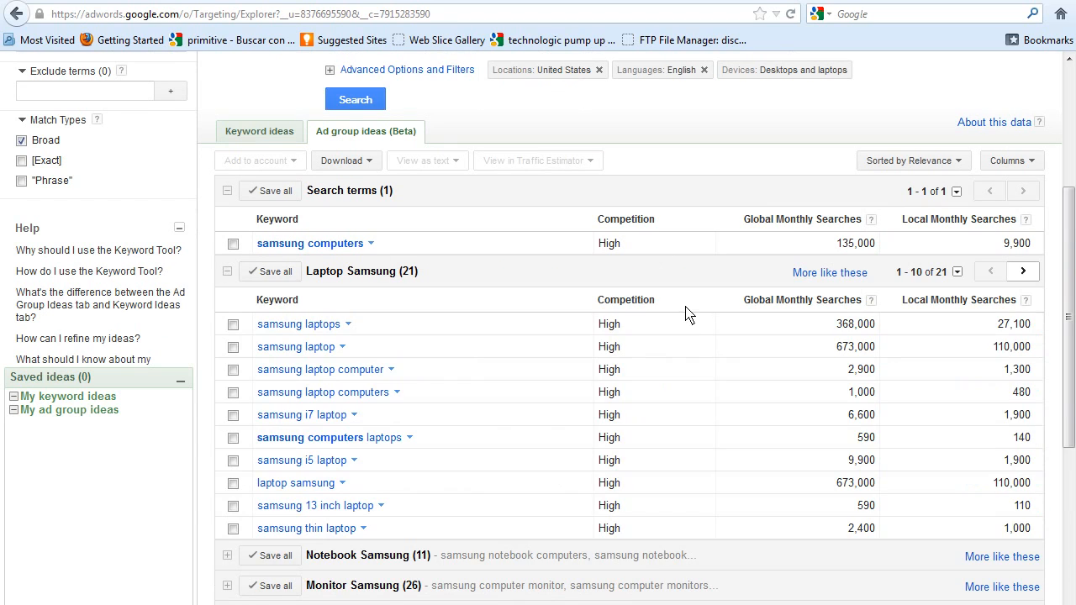
{"action": "mouse_move", "coordinate": [390, 370]}
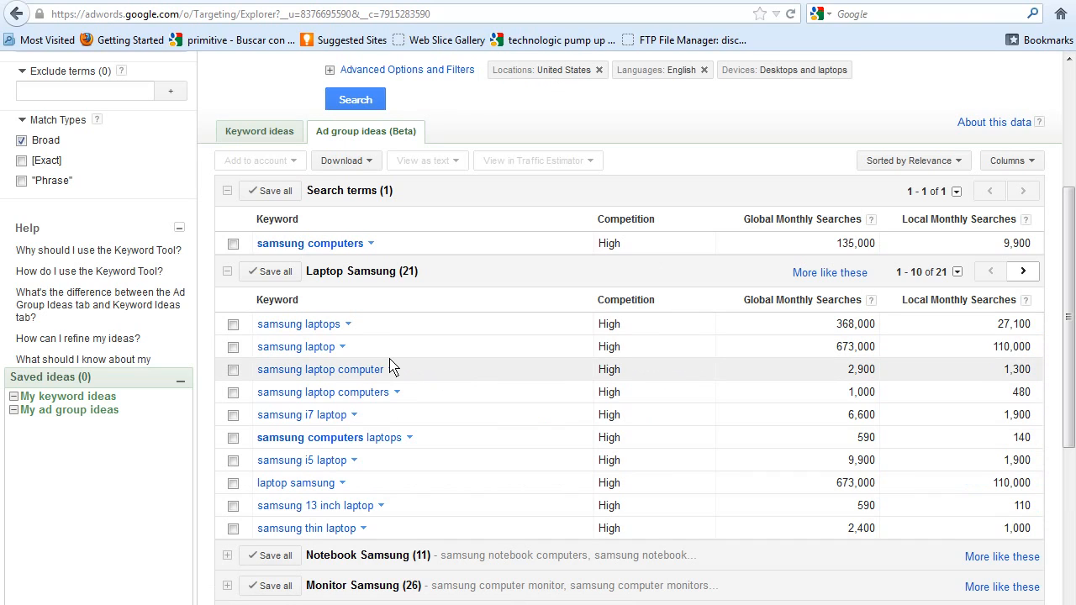
{"action": "mouse_move", "coordinate": [639, 312]}
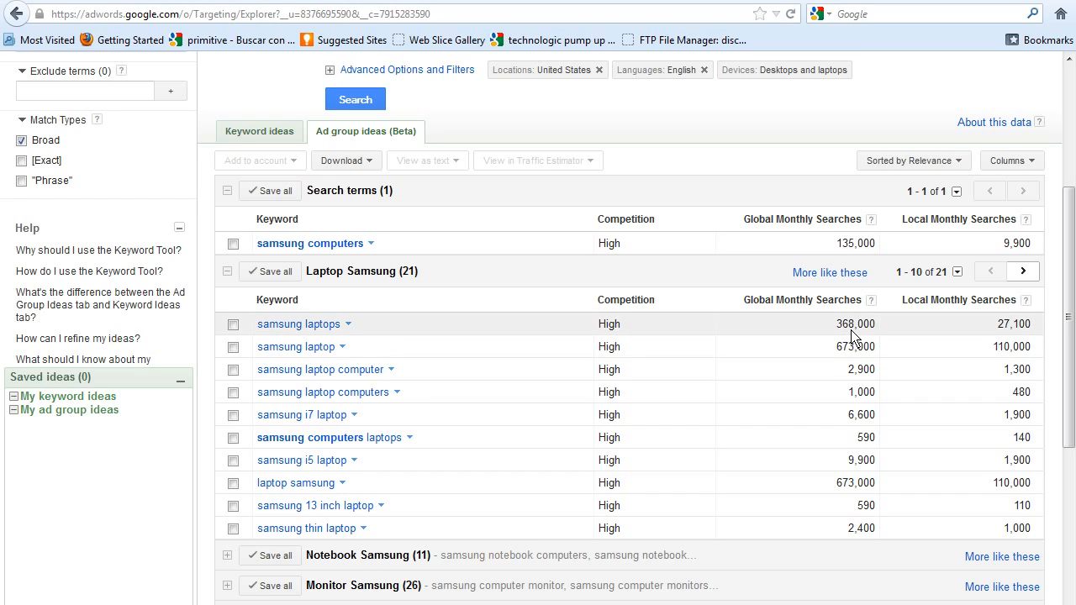
{"action": "mouse_move", "coordinate": [938, 336]}
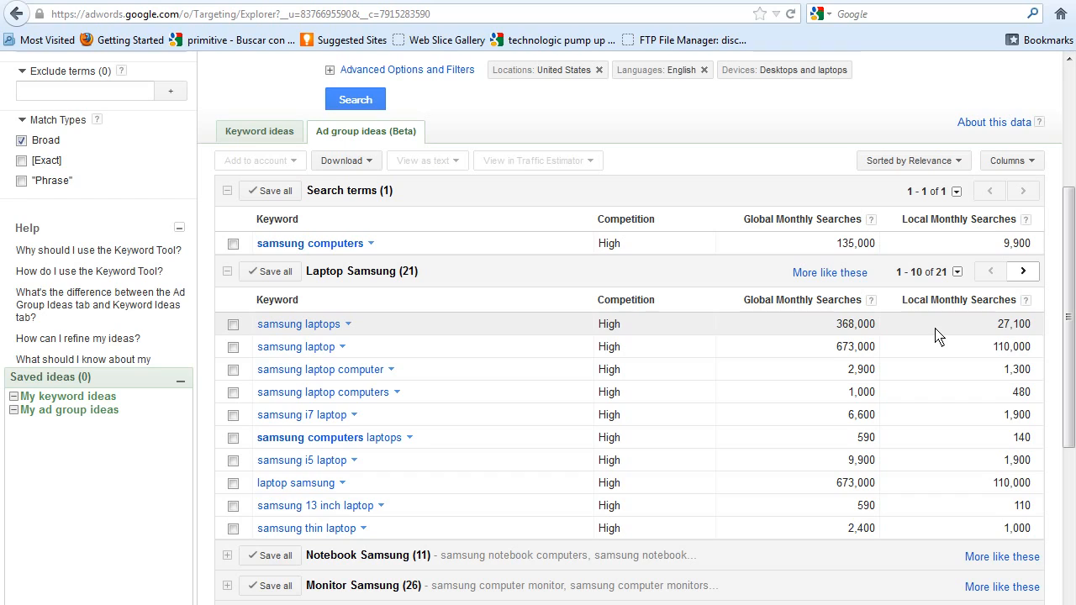
{"action": "mouse_move", "coordinate": [360, 363]}
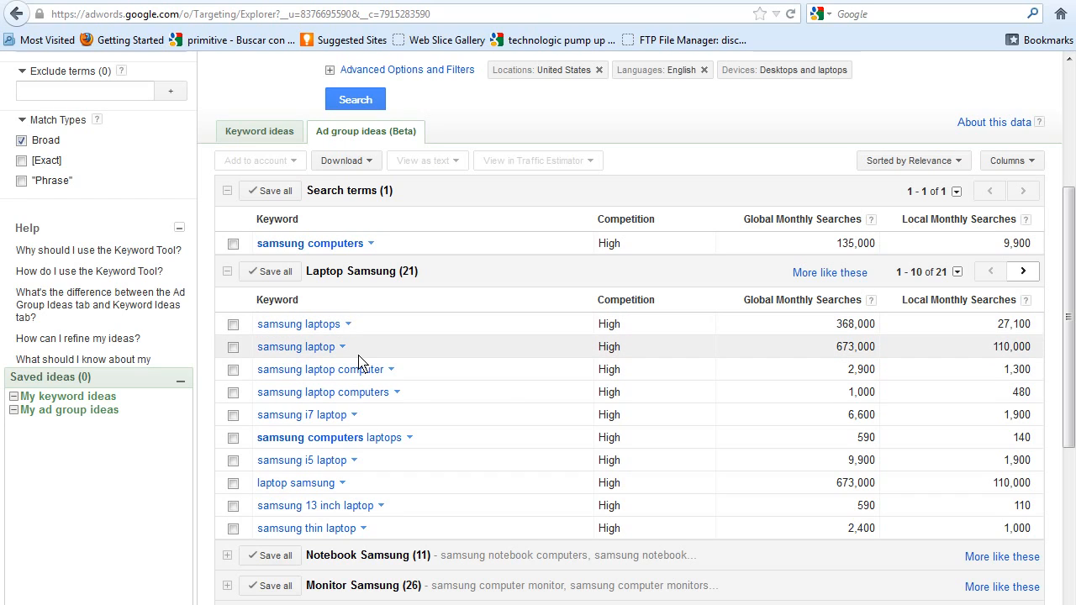
{"action": "mouse_move", "coordinate": [370, 387]}
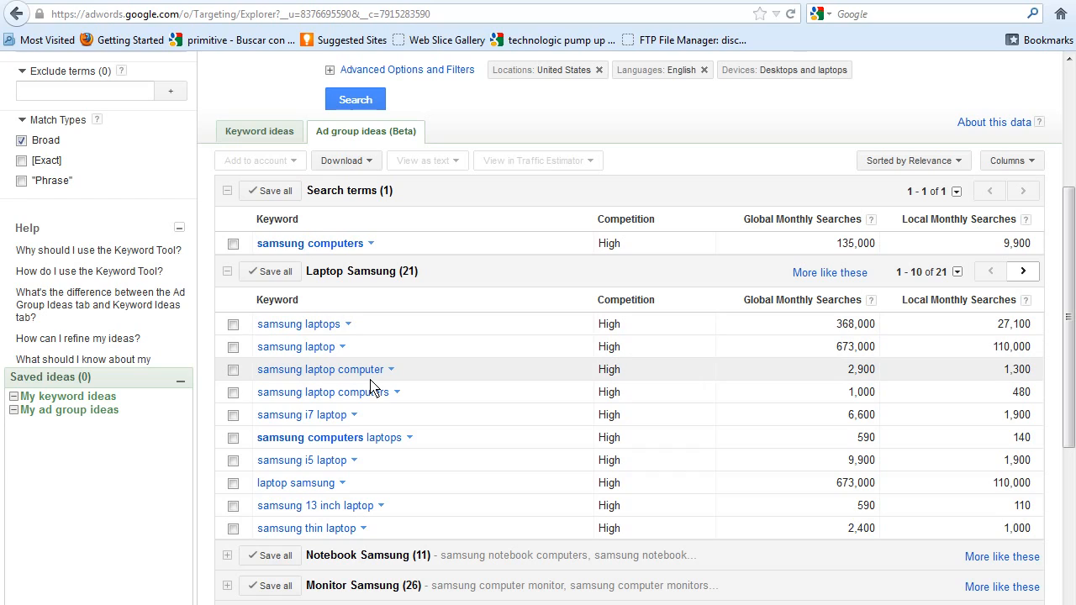
{"action": "mouse_move", "coordinate": [343, 417]}
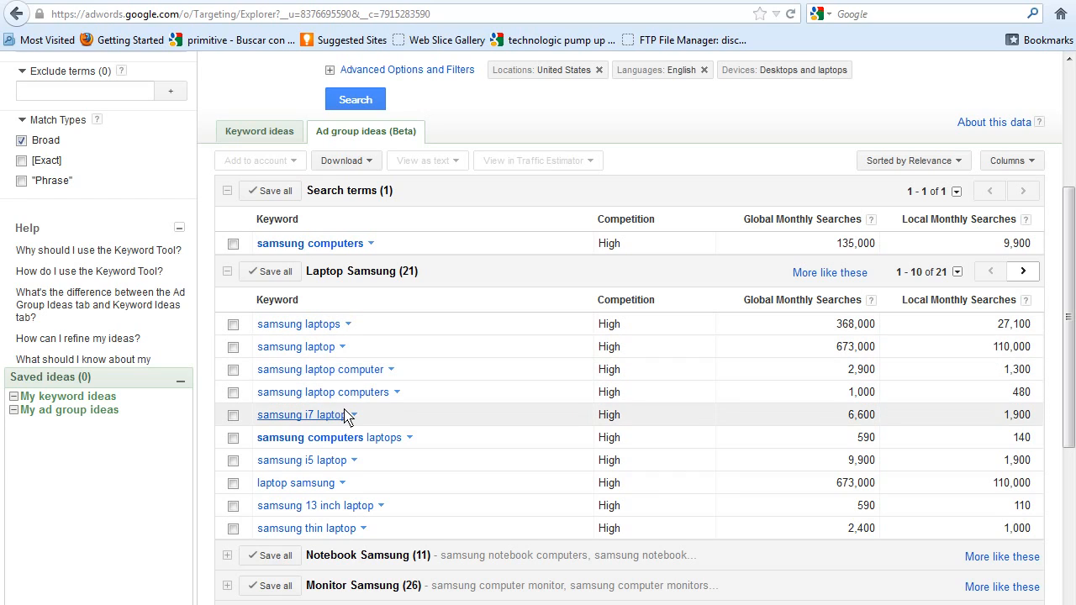
{"action": "mouse_move", "coordinate": [320, 392]}
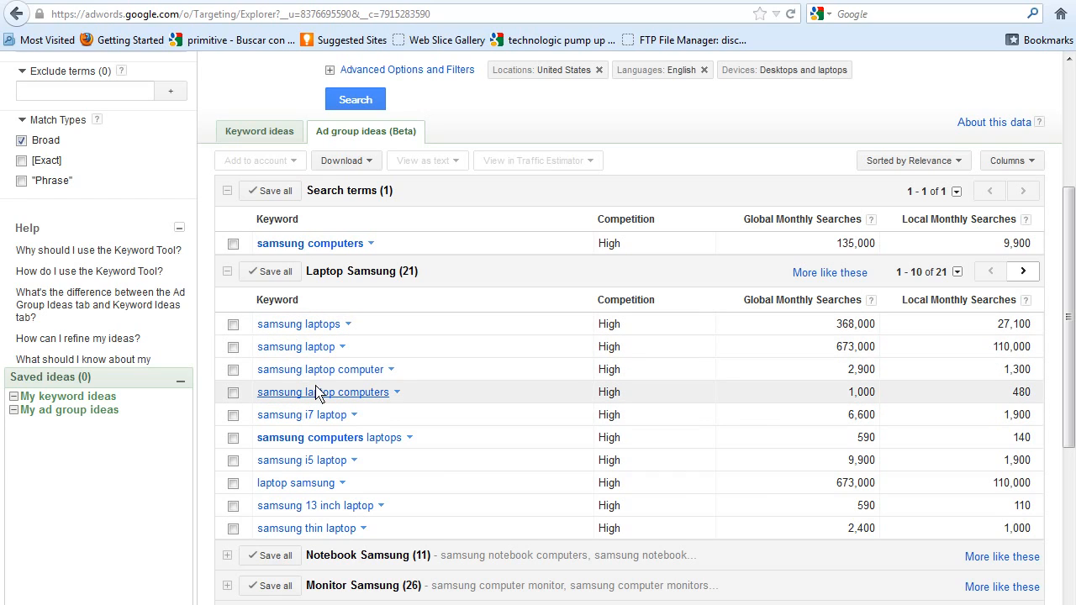
{"action": "mouse_move", "coordinate": [330, 396]}
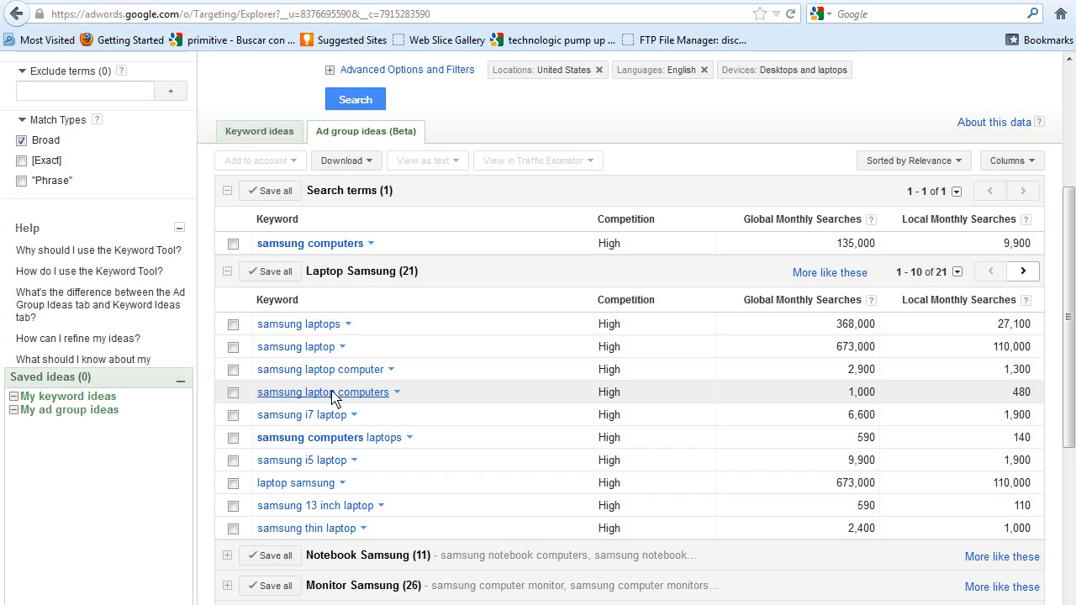
{"action": "mouse_move", "coordinate": [328, 414]}
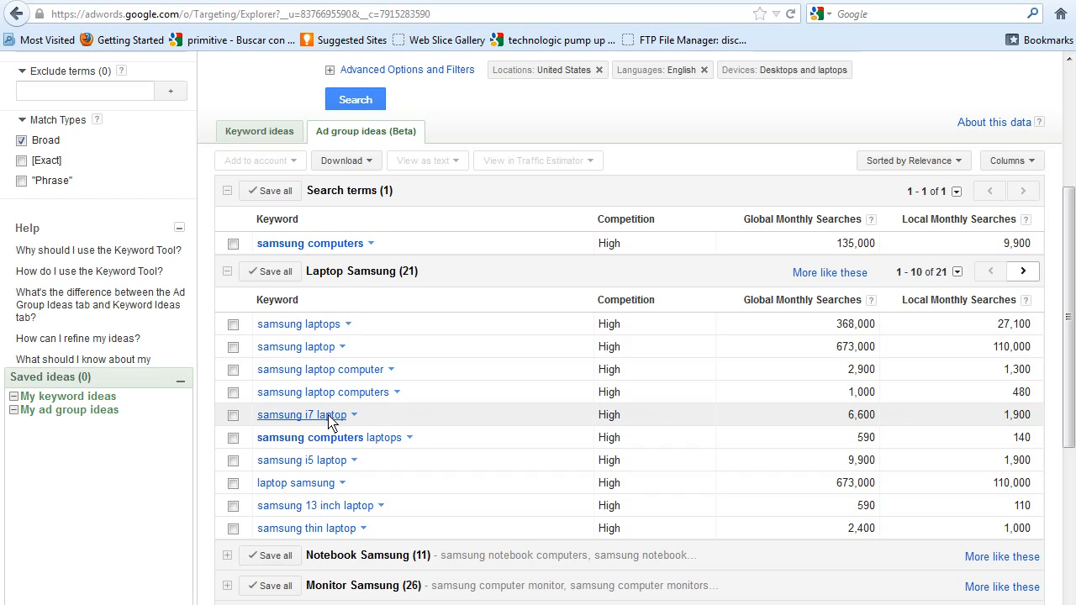
{"action": "mouse_move", "coordinate": [320, 420]}
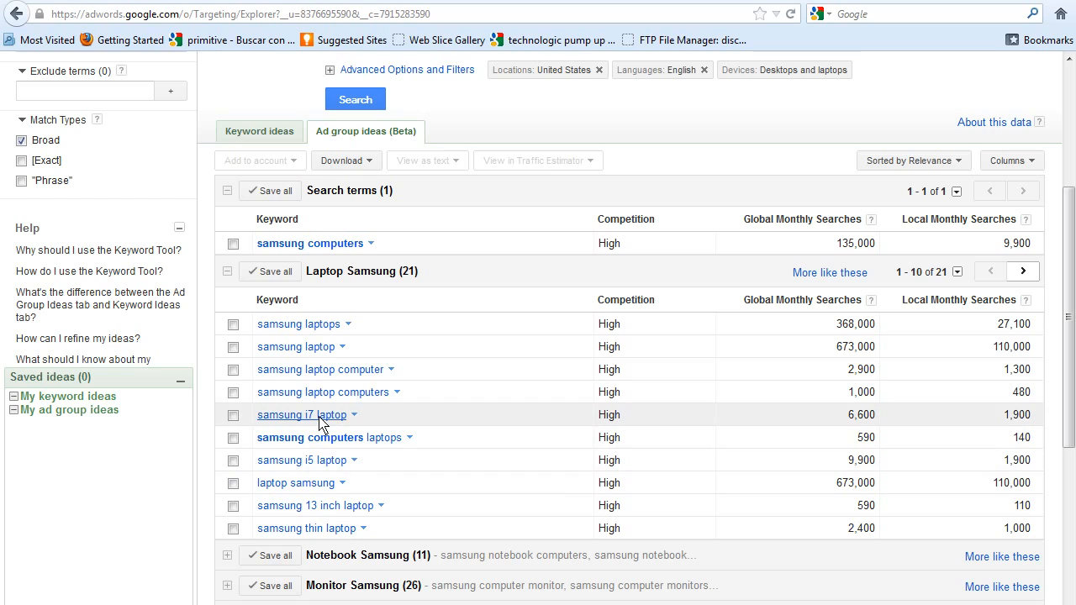
{"action": "mouse_move", "coordinate": [387, 434]}
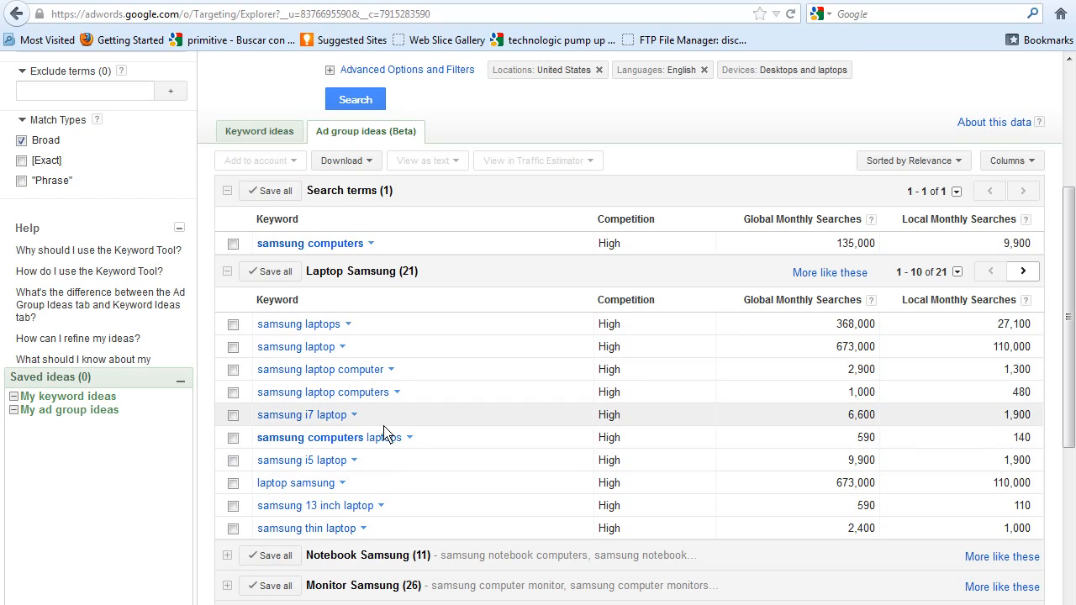
{"action": "mouse_move", "coordinate": [311, 494]}
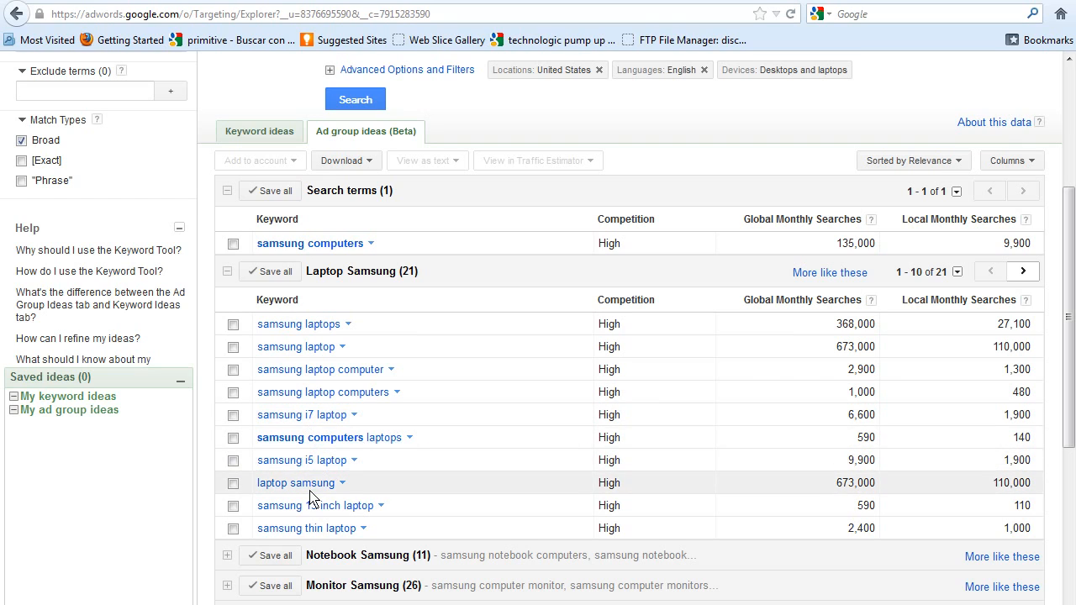
{"action": "mouse_move", "coordinate": [529, 490]}
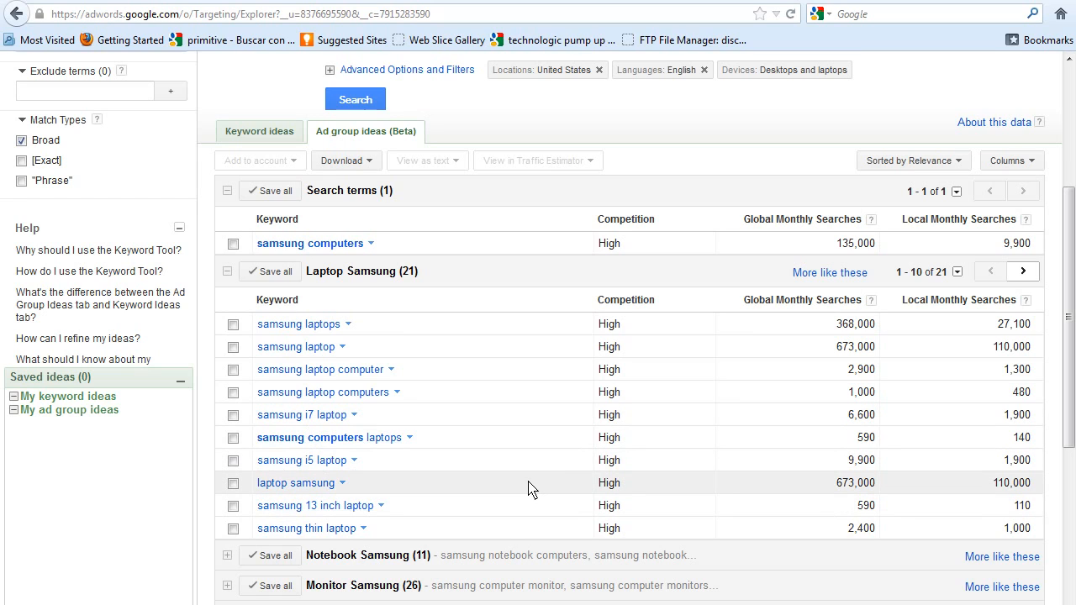
{"action": "mouse_move", "coordinate": [760, 461]}
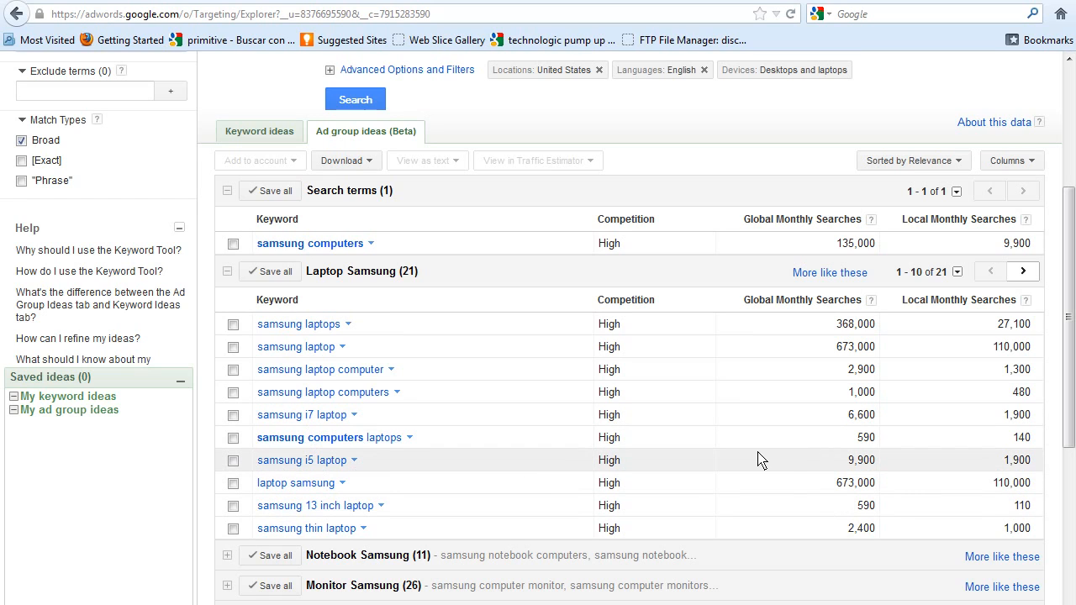
{"action": "mouse_move", "coordinate": [871, 464]}
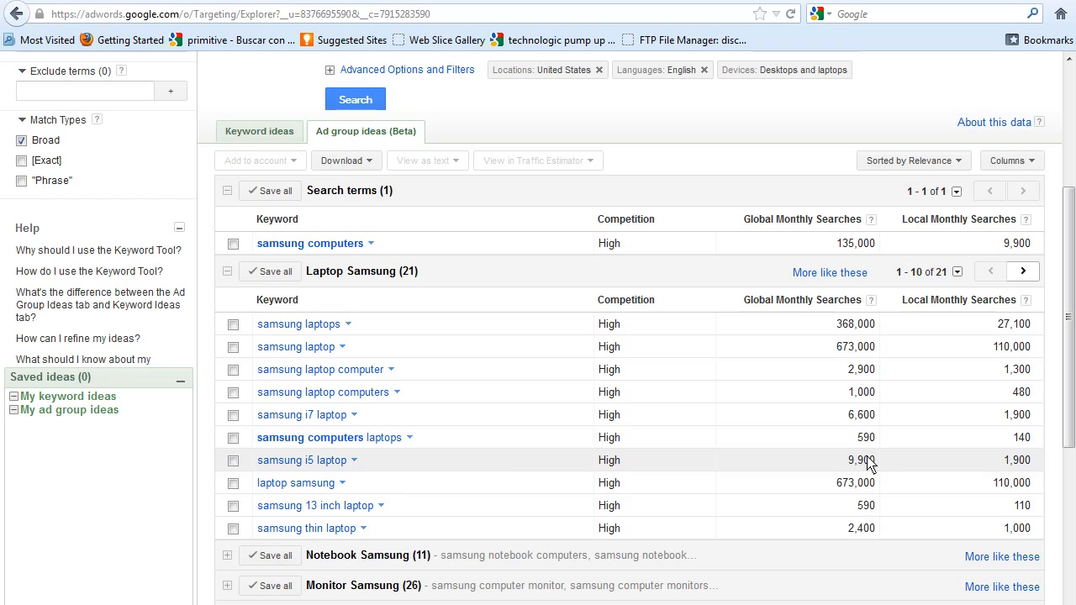
{"action": "mouse_move", "coordinate": [868, 424]}
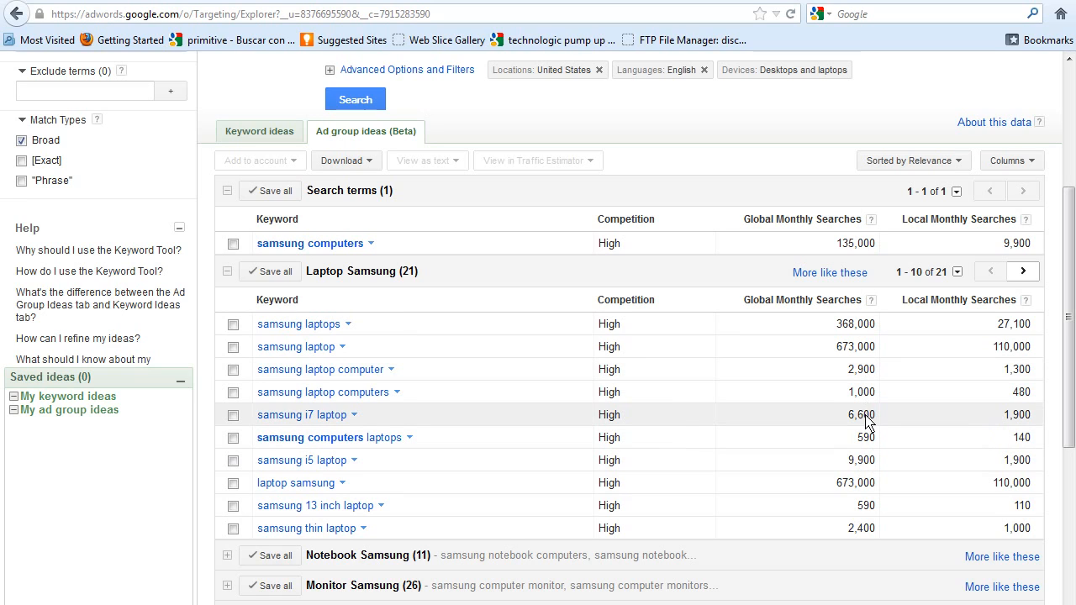
{"action": "mouse_move", "coordinate": [1032, 479]}
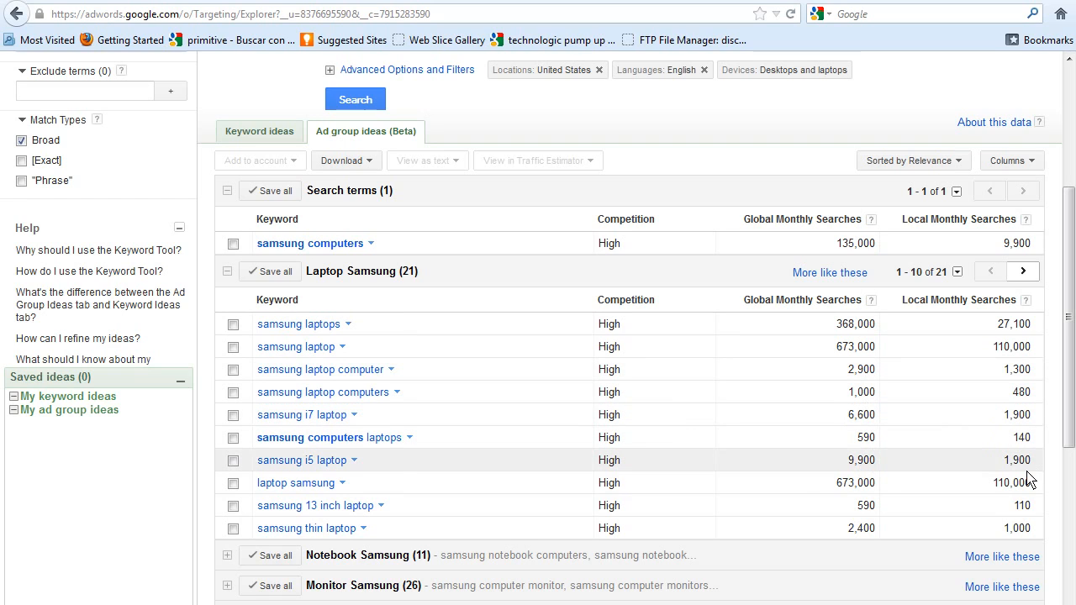
{"action": "mouse_move", "coordinate": [385, 469]}
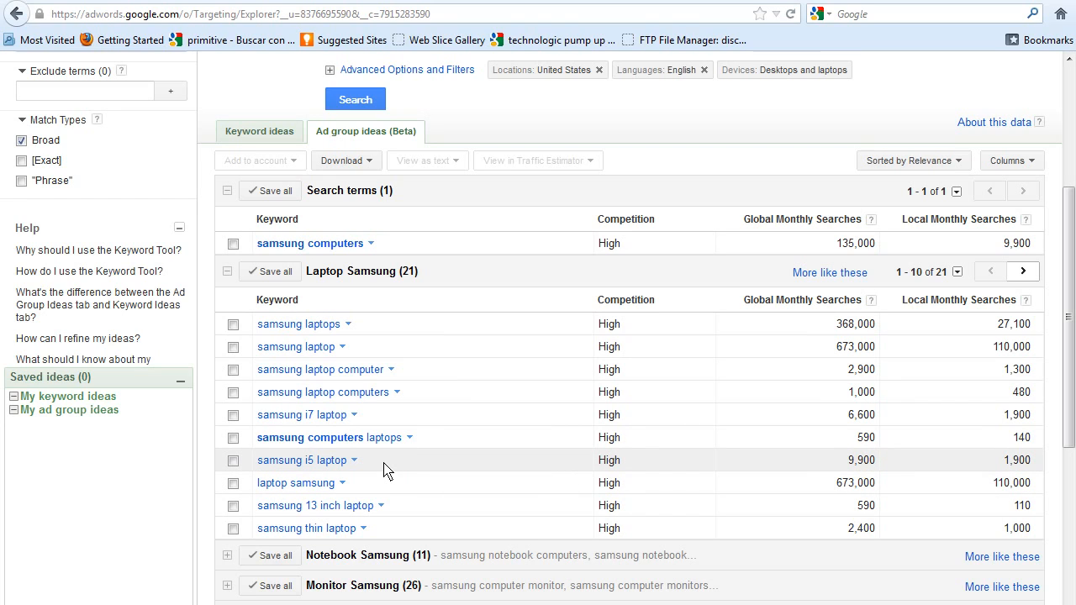
{"action": "mouse_move", "coordinate": [427, 437]}
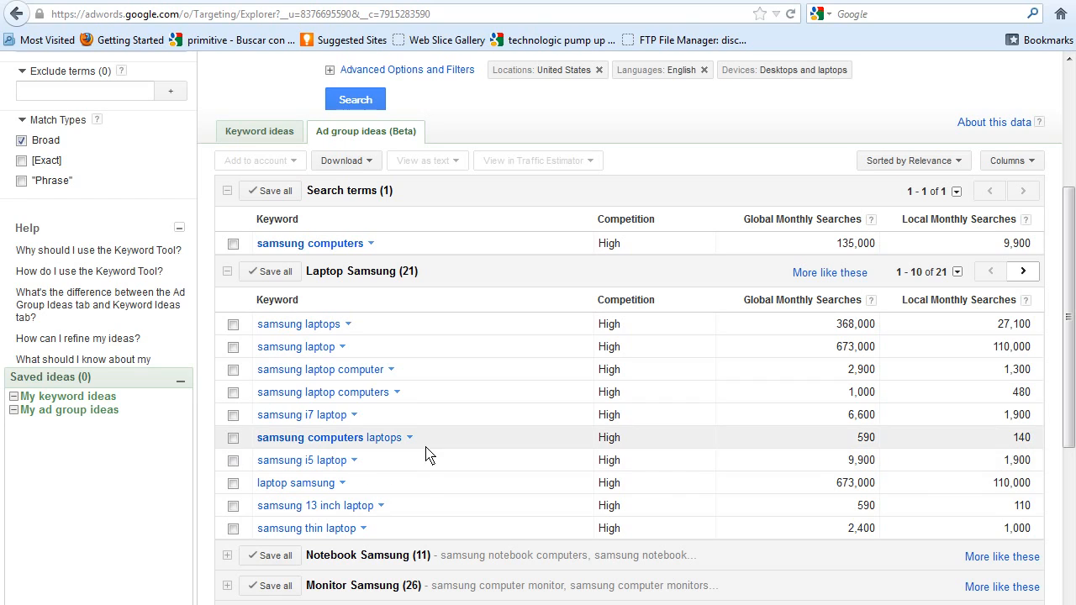
{"action": "mouse_move", "coordinate": [328, 505]}
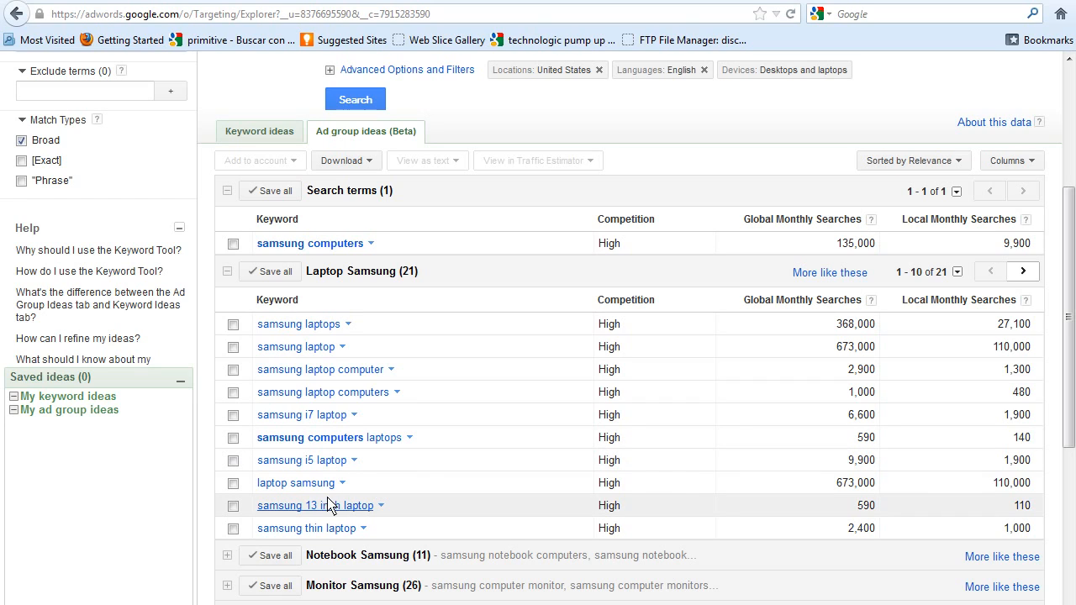
{"action": "mouse_move", "coordinate": [355, 491]}
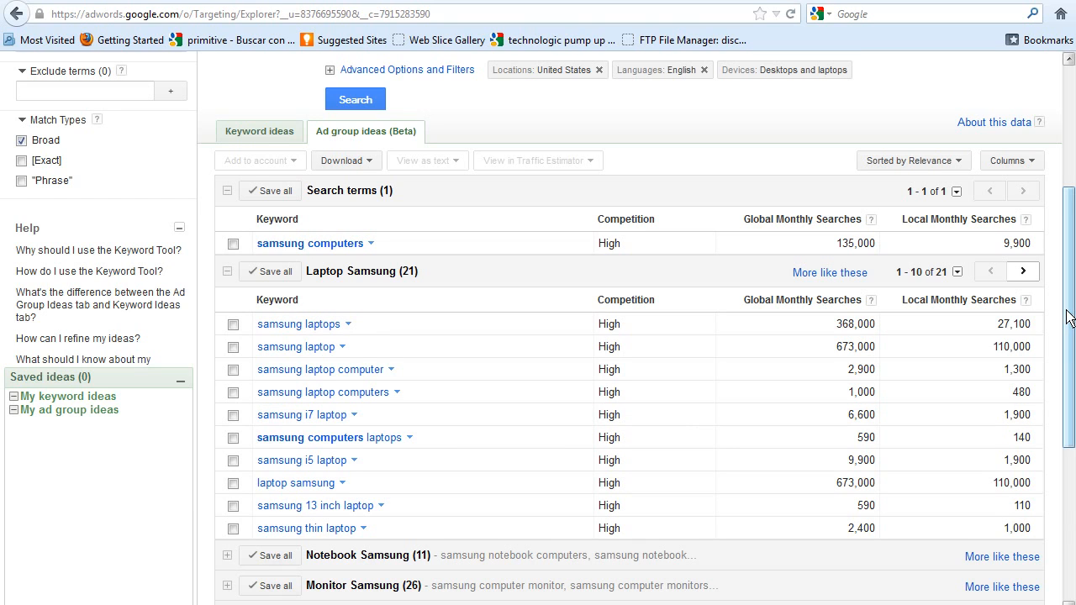
{"action": "scroll", "scroll_direction": "down", "scroll_amount": 3}
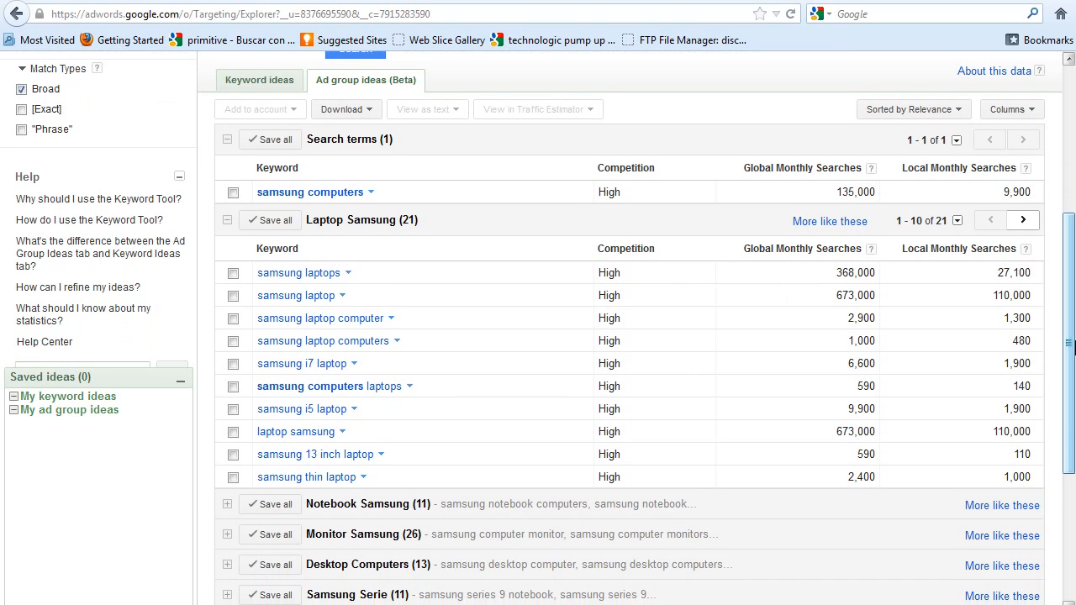
{"action": "mouse_move", "coordinate": [844, 501]}
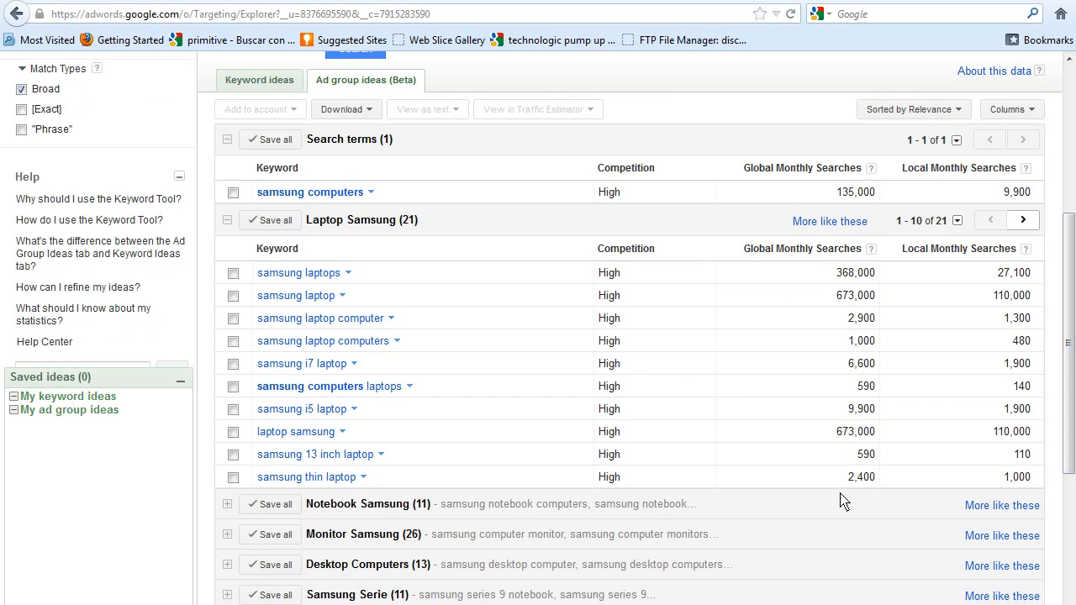
{"action": "mouse_move", "coordinate": [871, 471]}
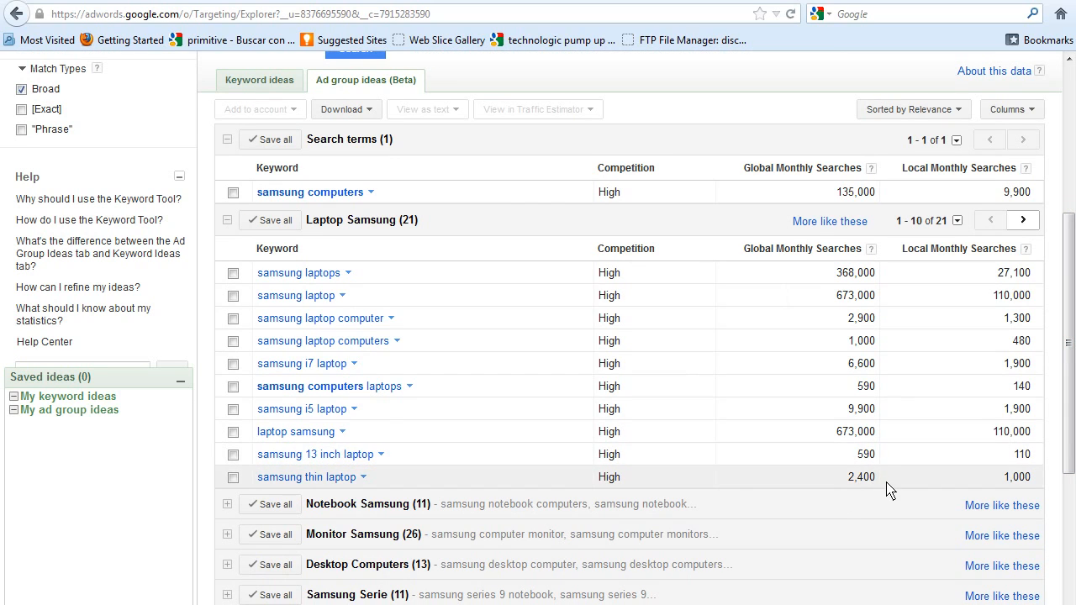
{"action": "mouse_move", "coordinate": [877, 481]}
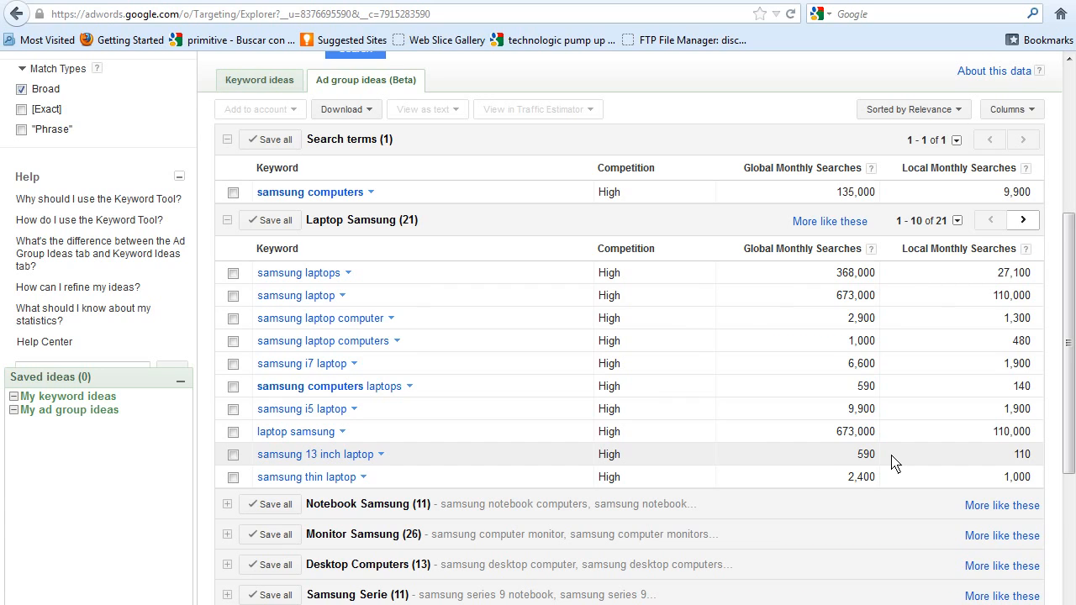
{"action": "mouse_move", "coordinate": [918, 446]}
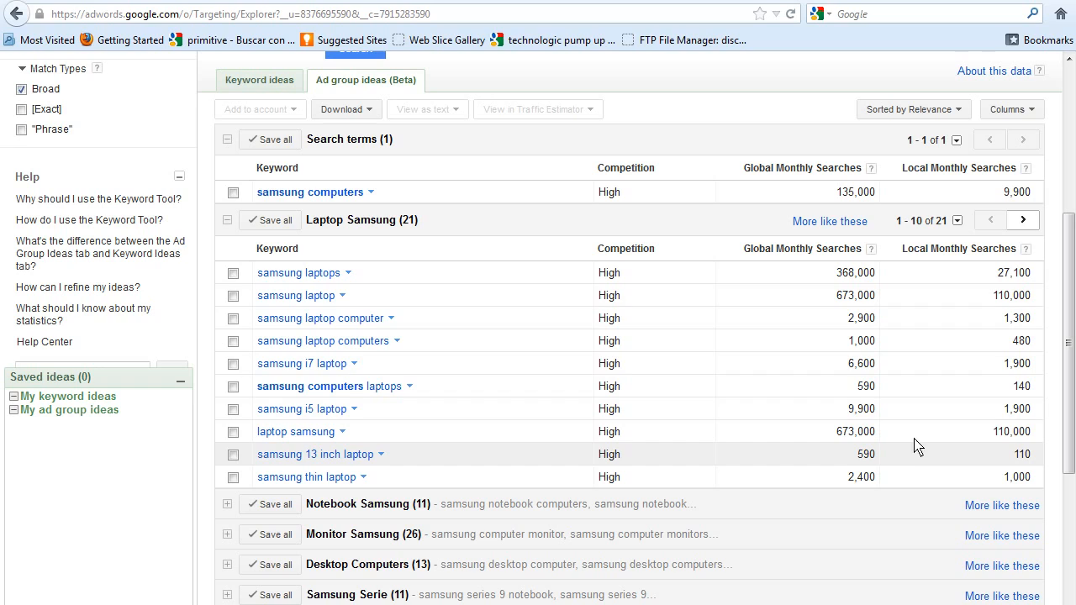
{"action": "mouse_move", "coordinate": [917, 301]}
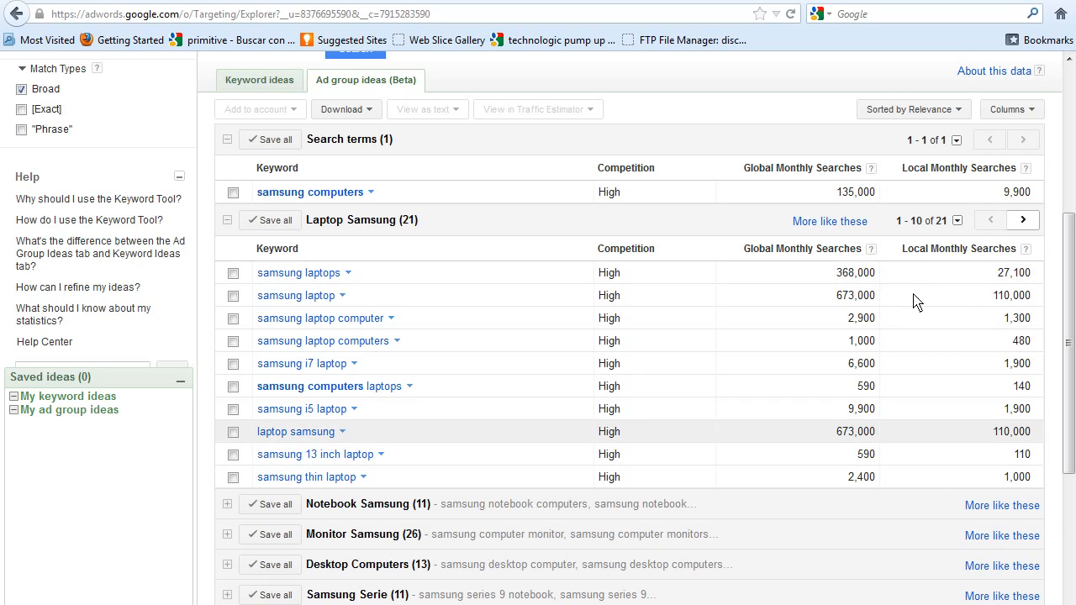
{"action": "mouse_move", "coordinate": [890, 450]}
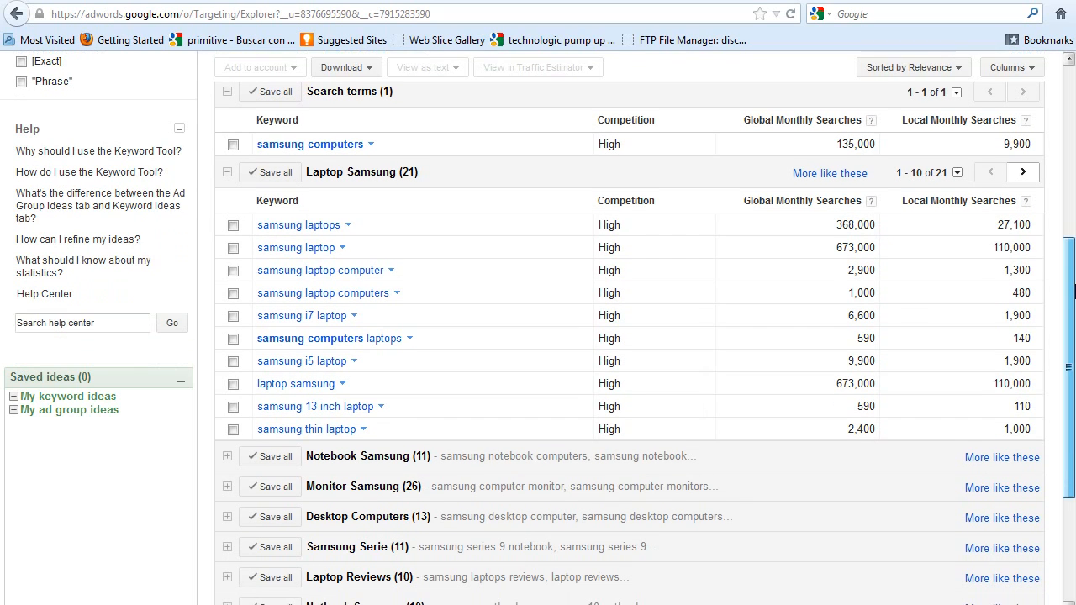
{"action": "mouse_move", "coordinate": [636, 285]}
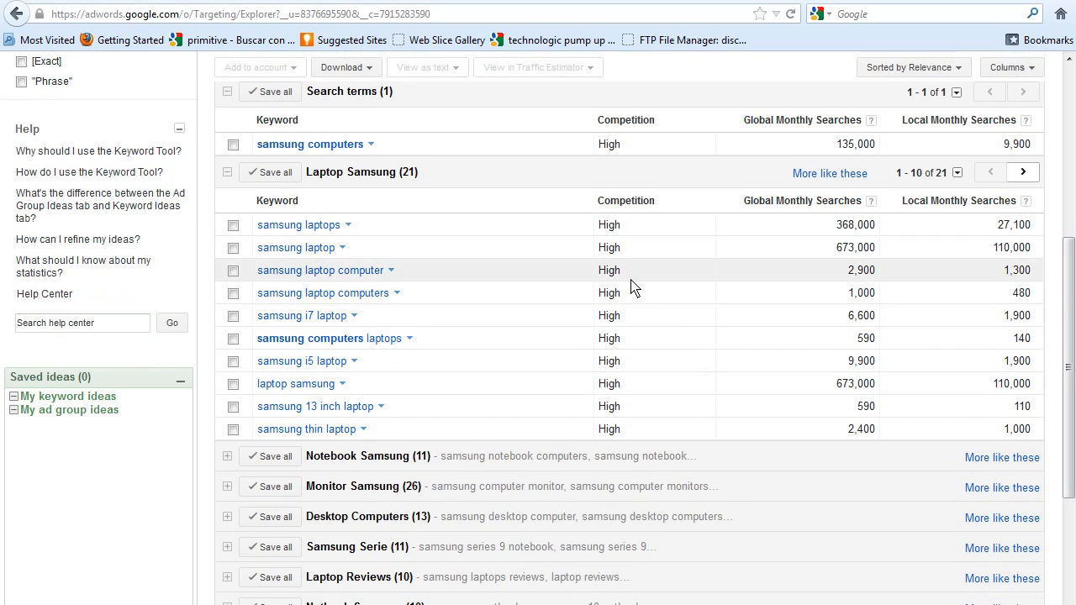
{"action": "scroll", "scroll_direction": "up", "scroll_amount": 3}
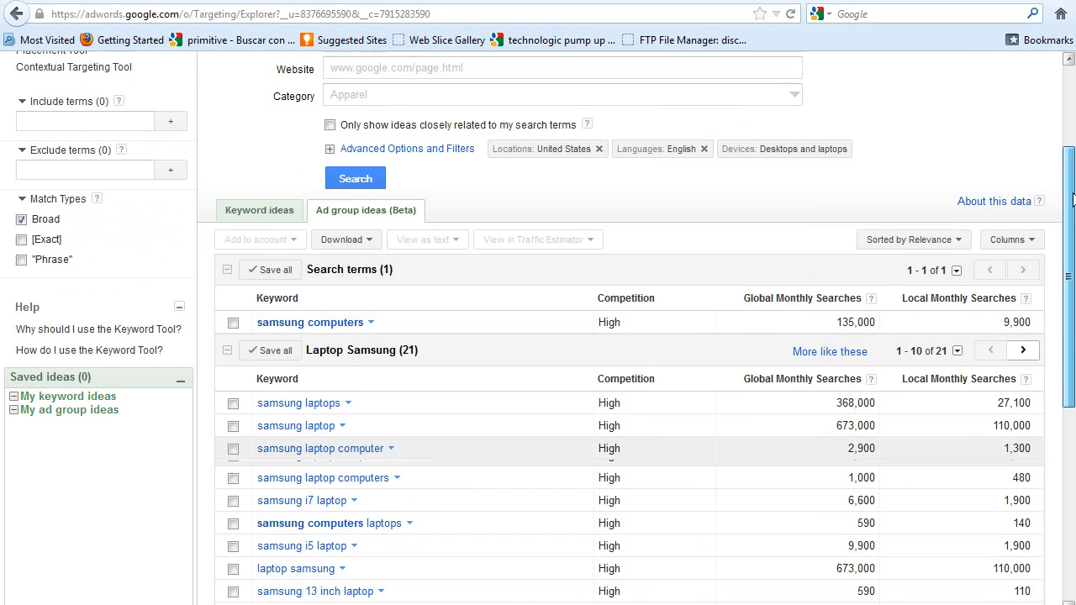
{"action": "scroll", "scroll_direction": "up", "scroll_amount": 3}
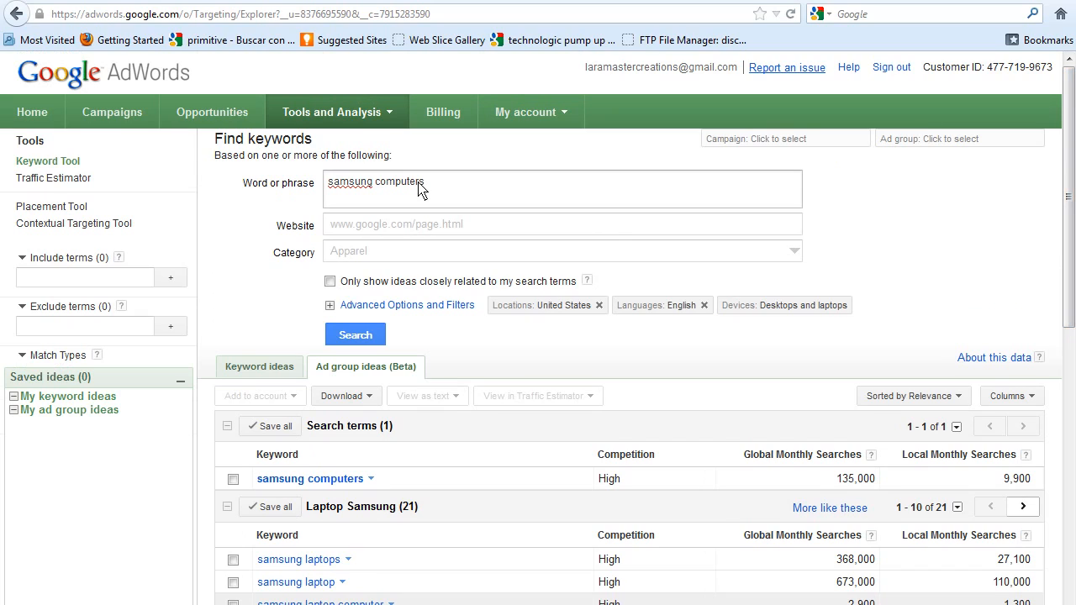
{"action": "mouse_move", "coordinate": [357, 205]}
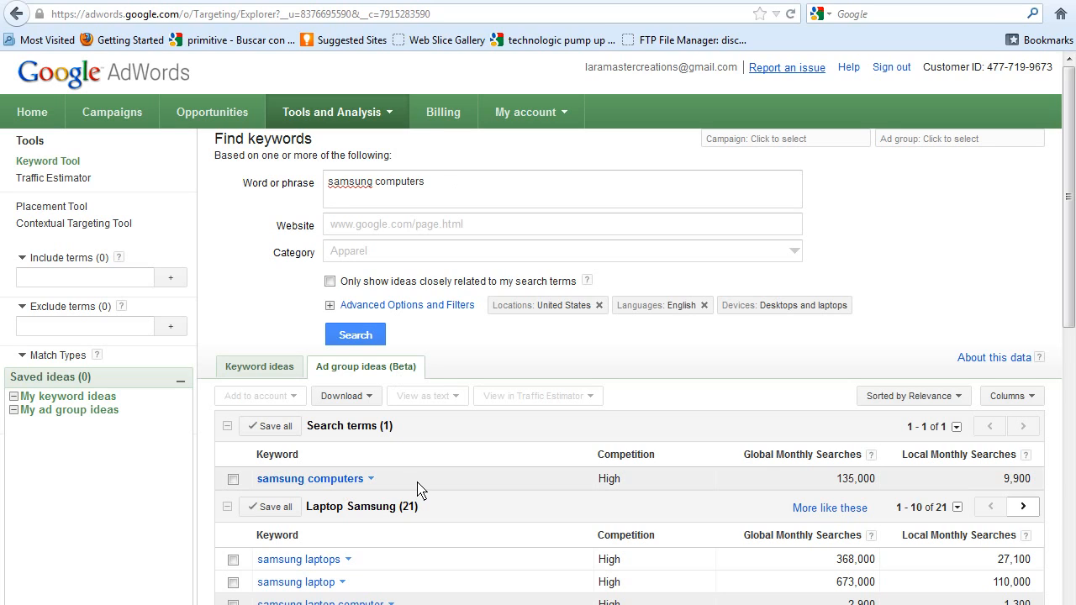
{"action": "mouse_move", "coordinate": [592, 525]}
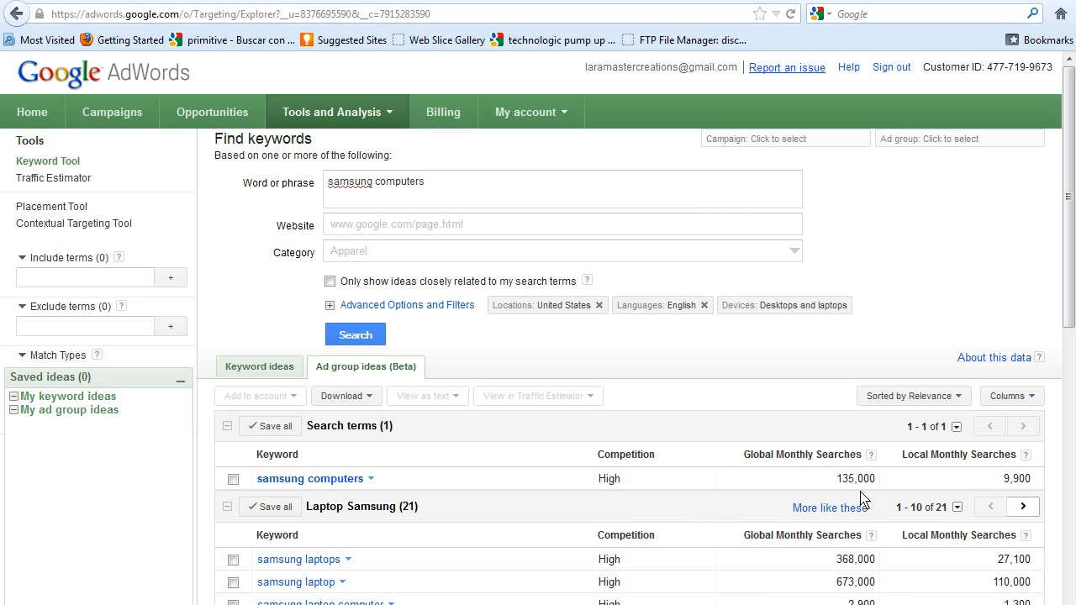
{"action": "mouse_move", "coordinate": [854, 420]}
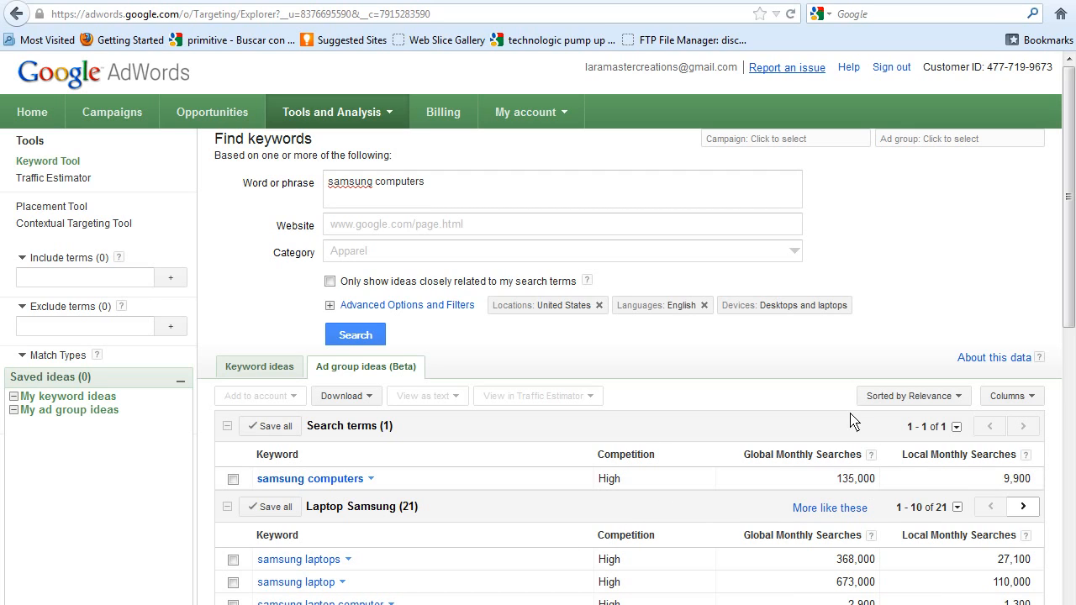
{"action": "mouse_move", "coordinate": [883, 485]}
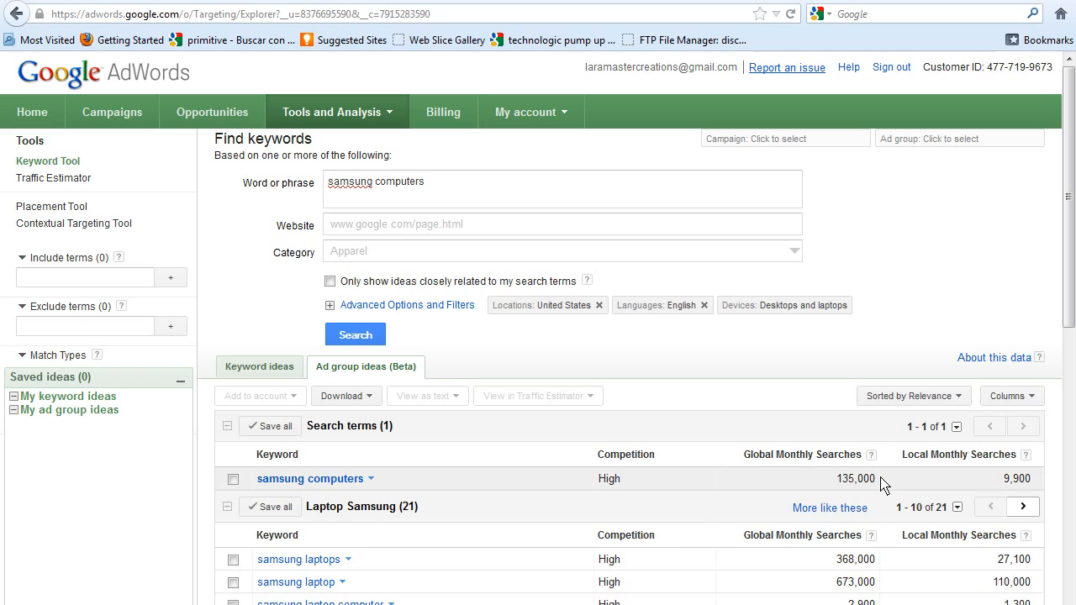
{"action": "scroll", "scroll_direction": "down", "scroll_amount": 3}
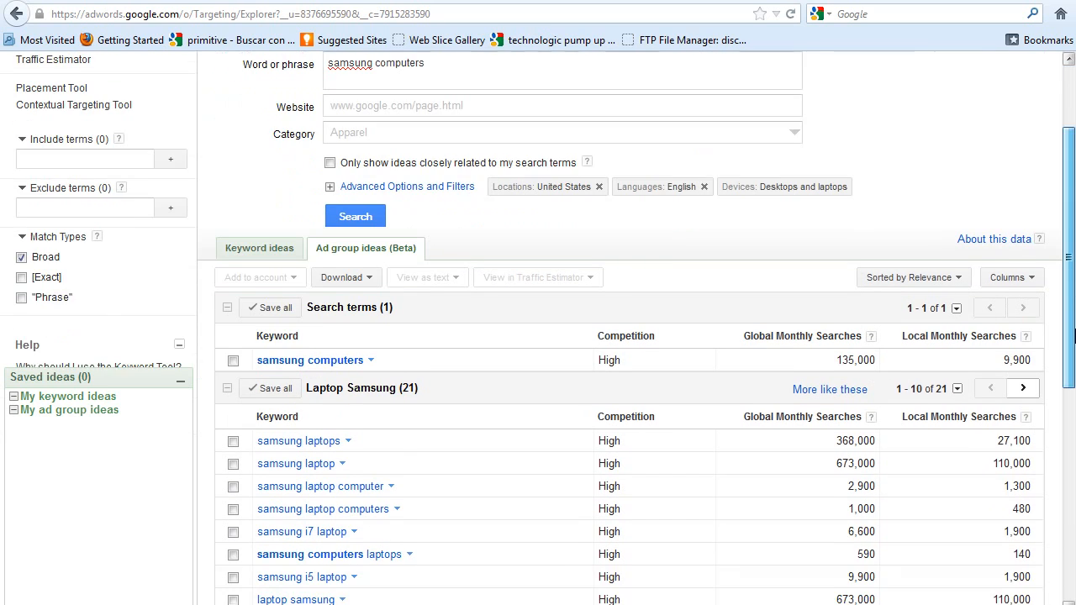
{"action": "scroll", "scroll_direction": "down", "scroll_amount": 3}
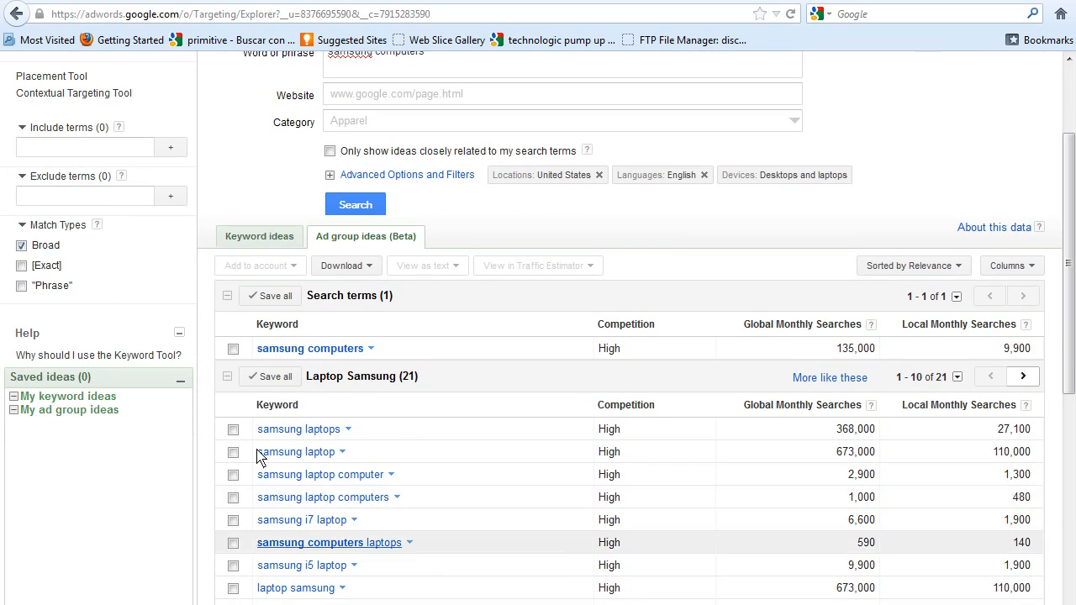
{"action": "mouse_move", "coordinate": [309, 348]}
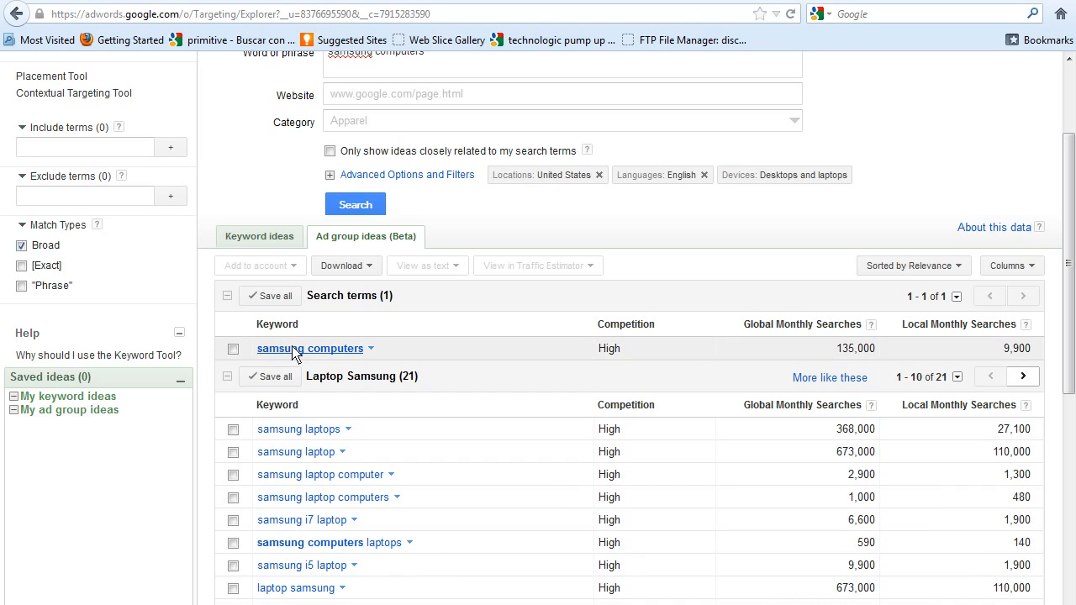
{"action": "mouse_move", "coordinate": [294, 424]}
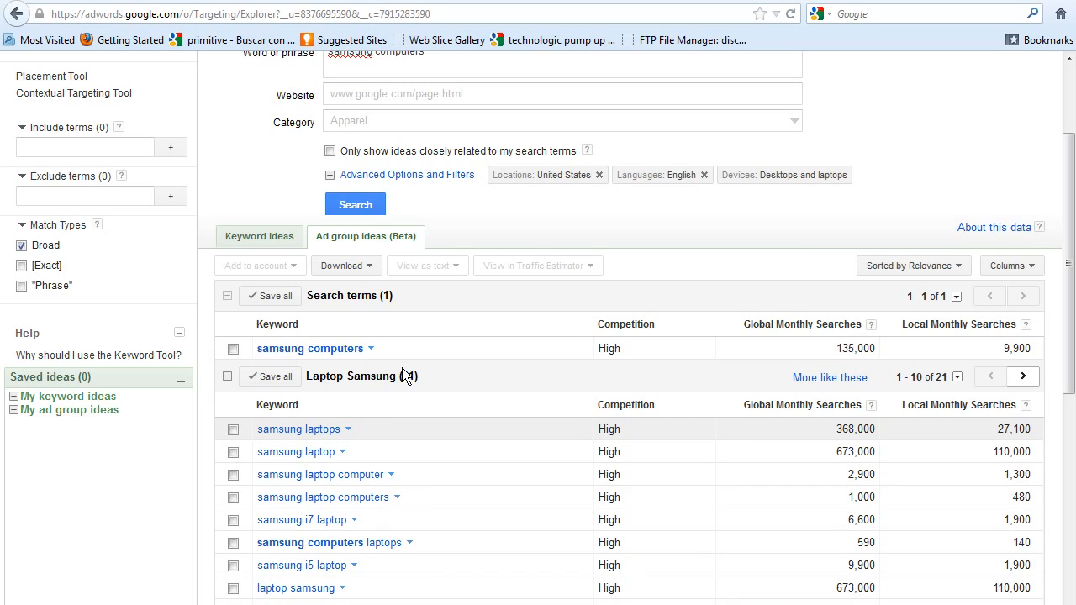
{"action": "scroll", "scroll_direction": "down", "scroll_amount": 3}
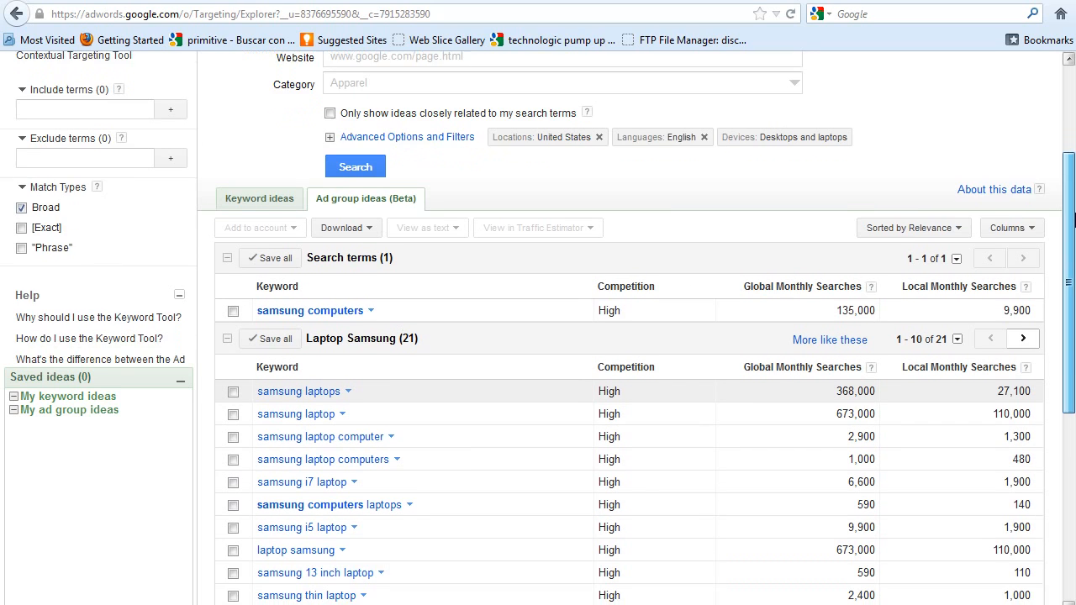
{"action": "scroll", "scroll_direction": "down", "scroll_amount": 3}
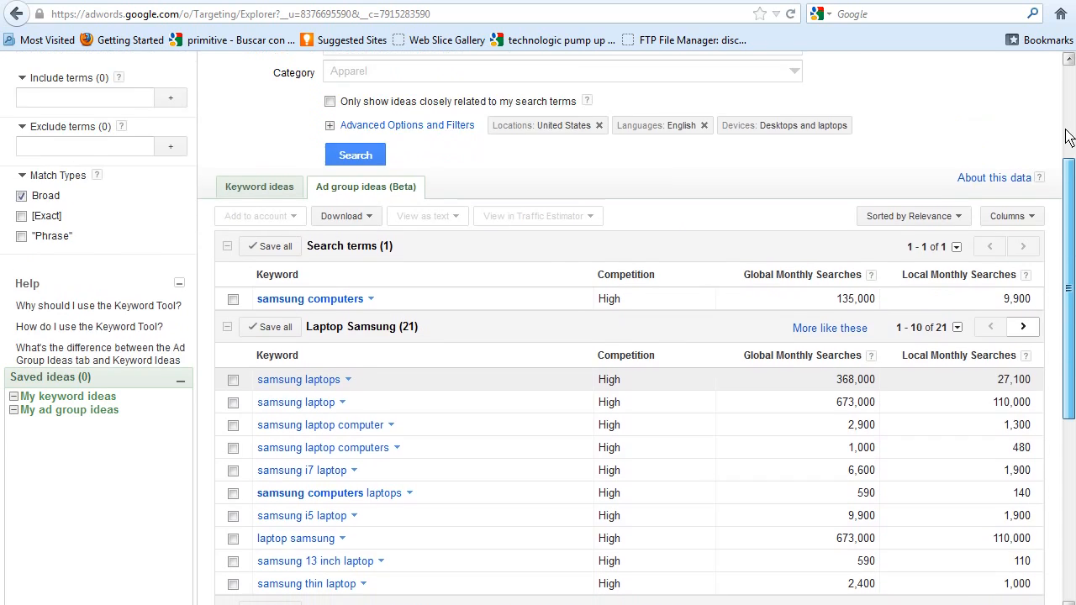
{"action": "scroll", "scroll_direction": "up", "scroll_amount": 3}
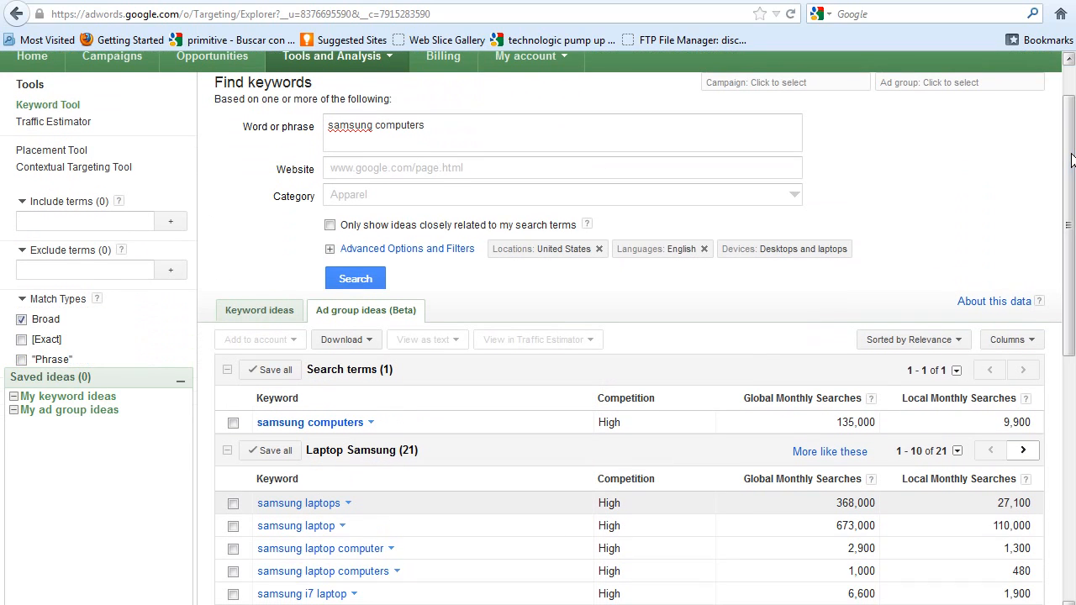